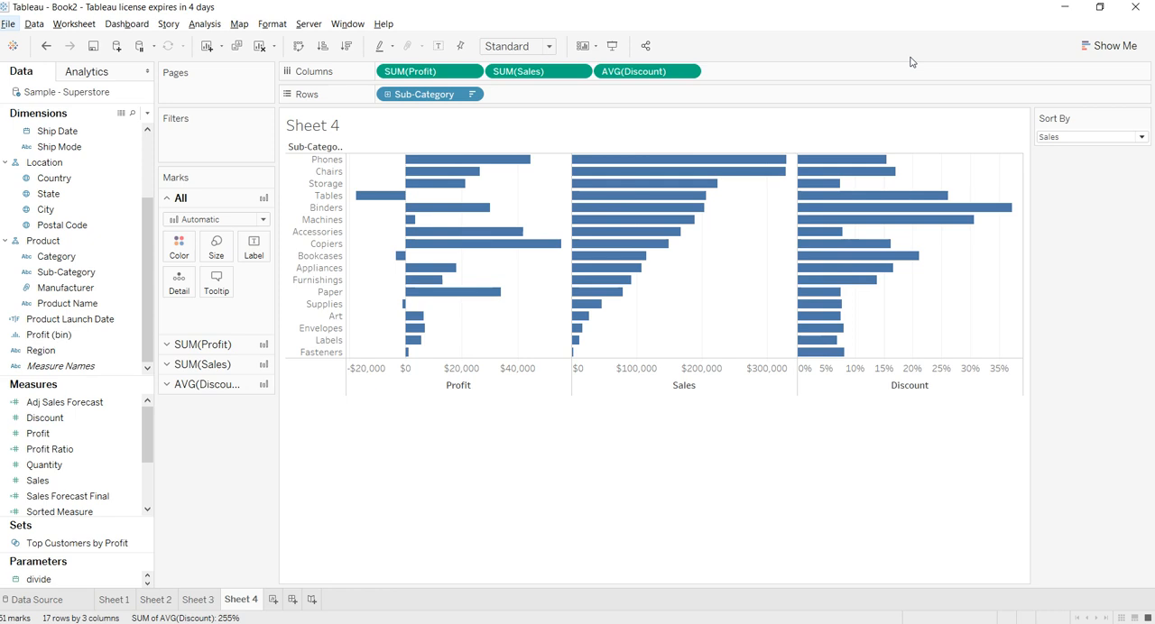
{"action": "mouse_move", "coordinate": [844, 303]}
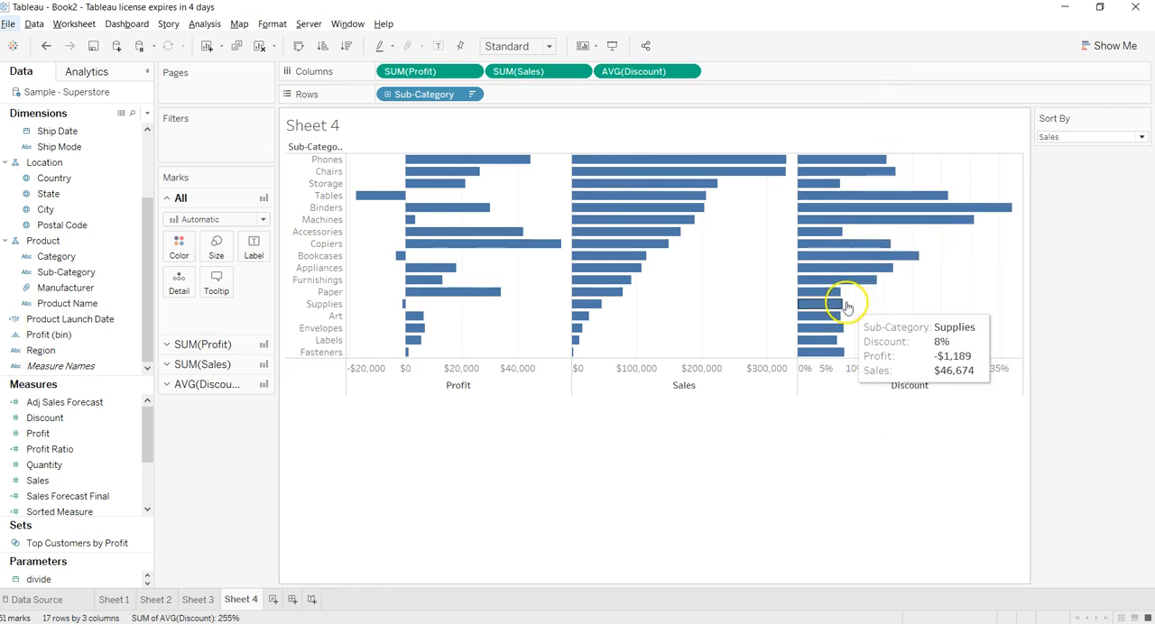
{"action": "mouse_move", "coordinate": [777, 236]}
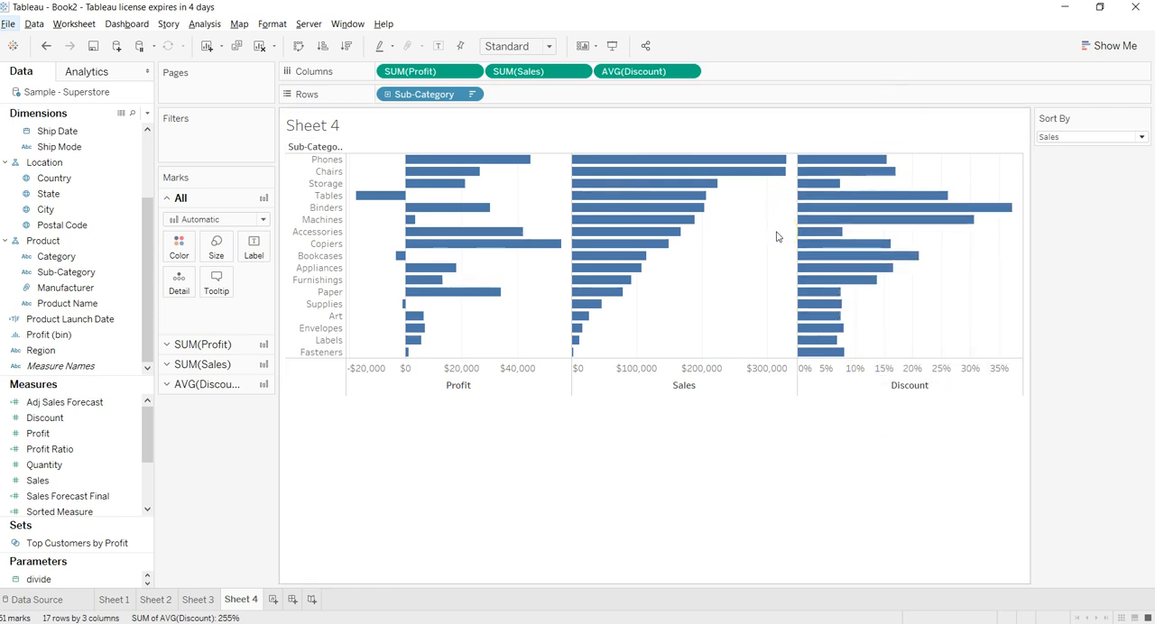
{"action": "mouse_move", "coordinate": [875, 236]}
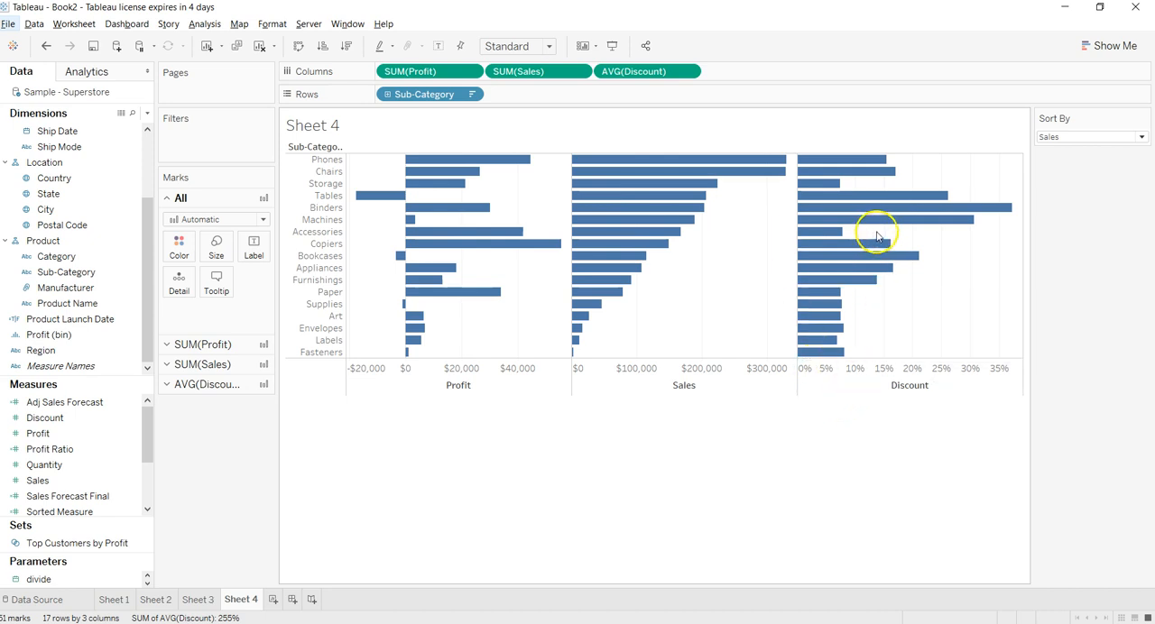
{"action": "mouse_move", "coordinate": [707, 196]}
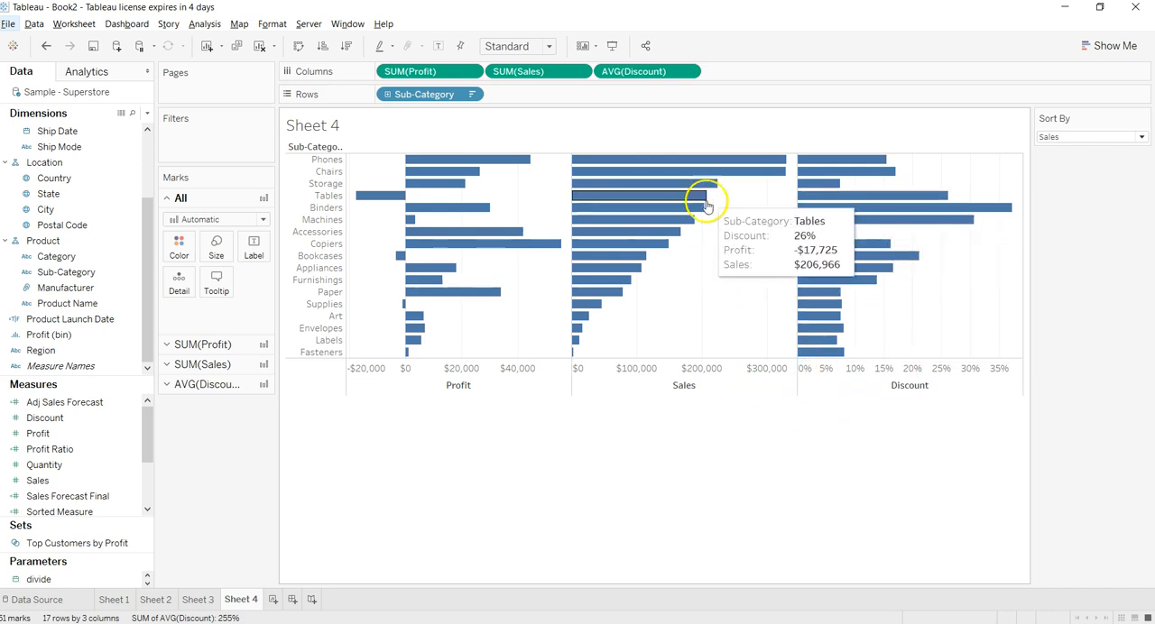
{"action": "mouse_move", "coordinate": [487, 375]}
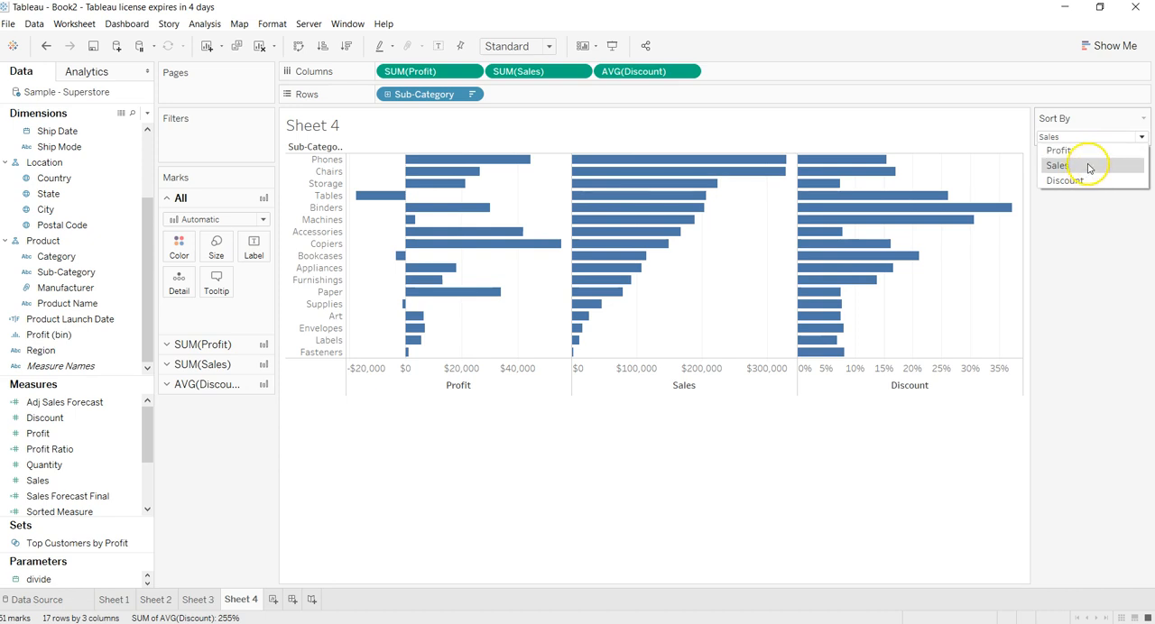
Step: Keep sub-categories sorted by Sales, preview the finished sheet, then duplicate Sheet 4
{"action": "left_click", "coordinate": [1055, 165]}
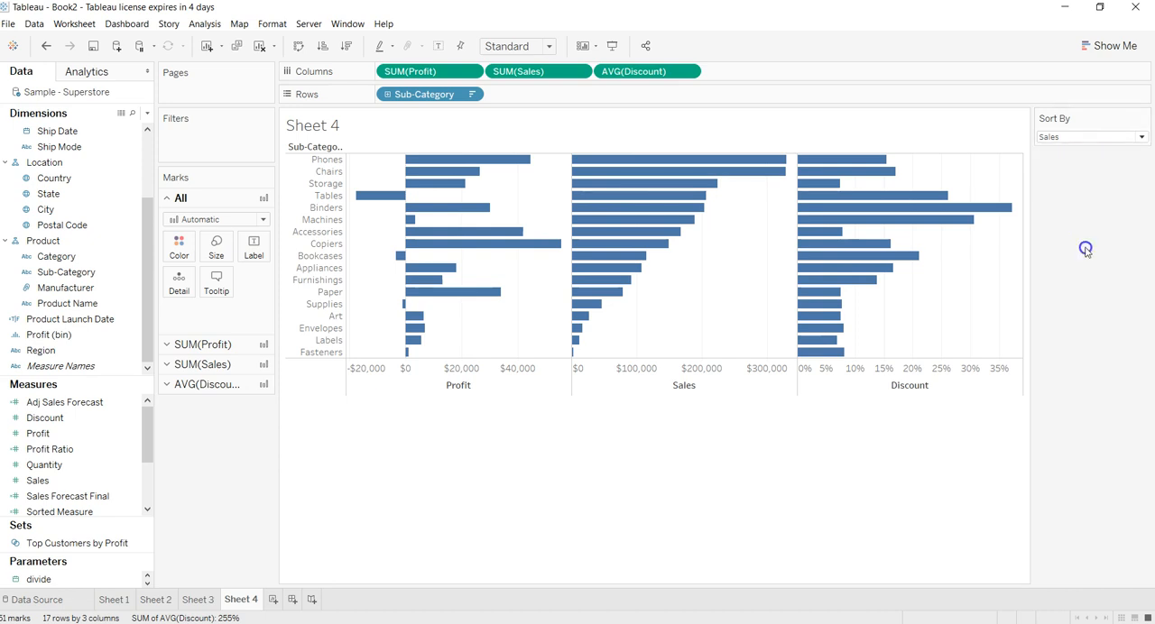
{"action": "mouse_move", "coordinate": [735, 298]}
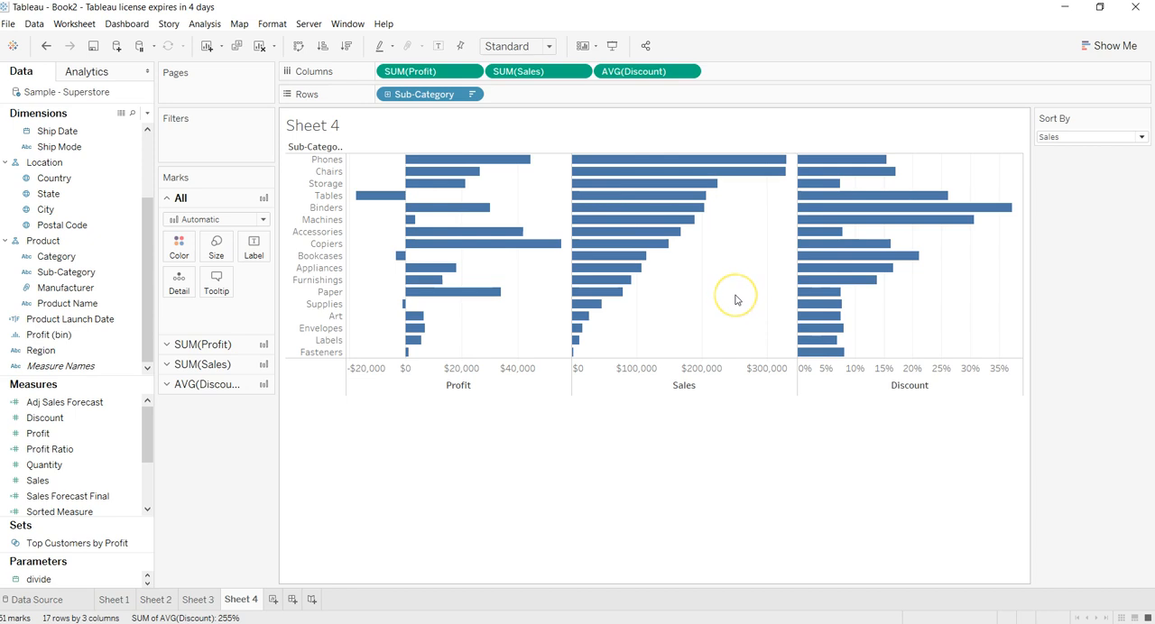
{"action": "mouse_move", "coordinate": [735, 300]}
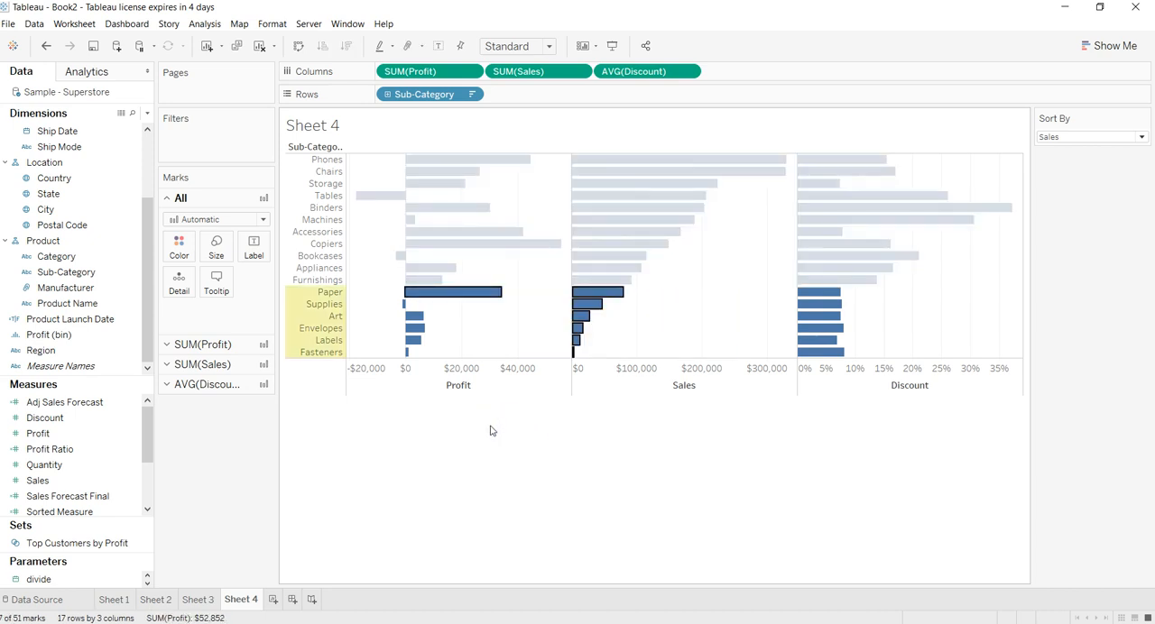
{"action": "left_click", "coordinate": [283, 599]}
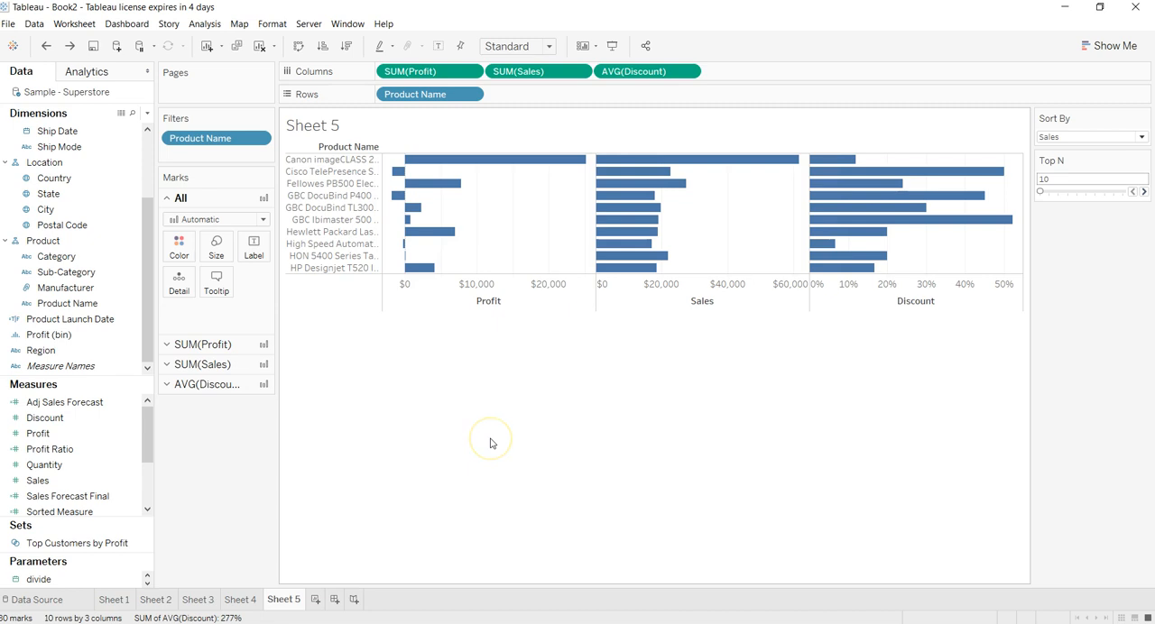
{"action": "left_click", "coordinate": [240, 599]}
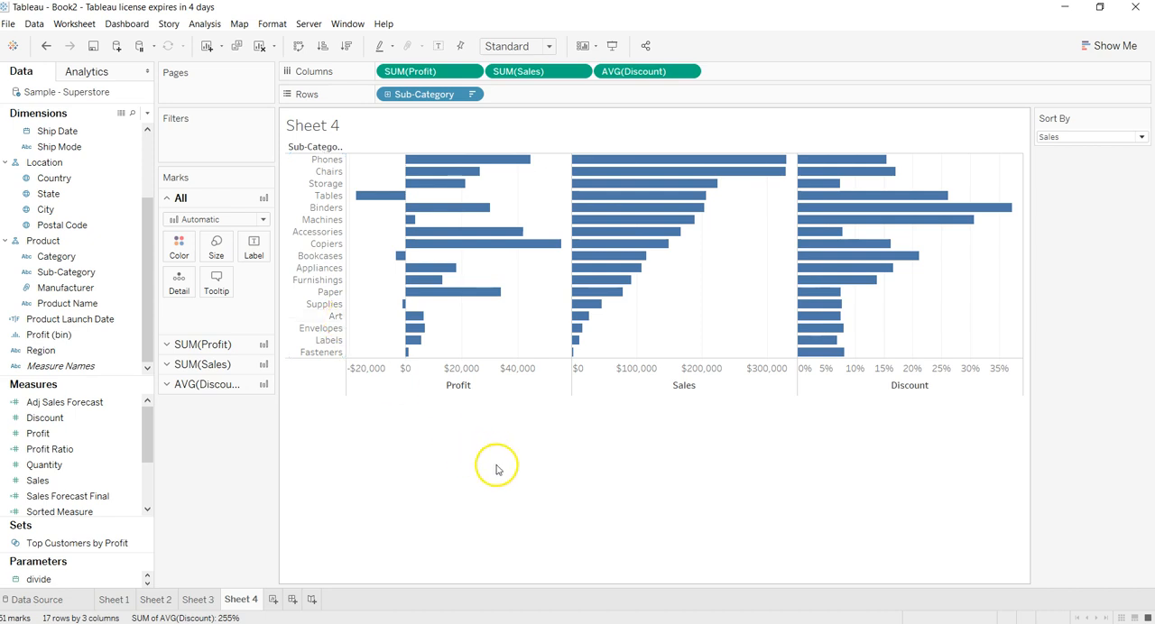
{"action": "right_click", "coordinate": [241, 599]}
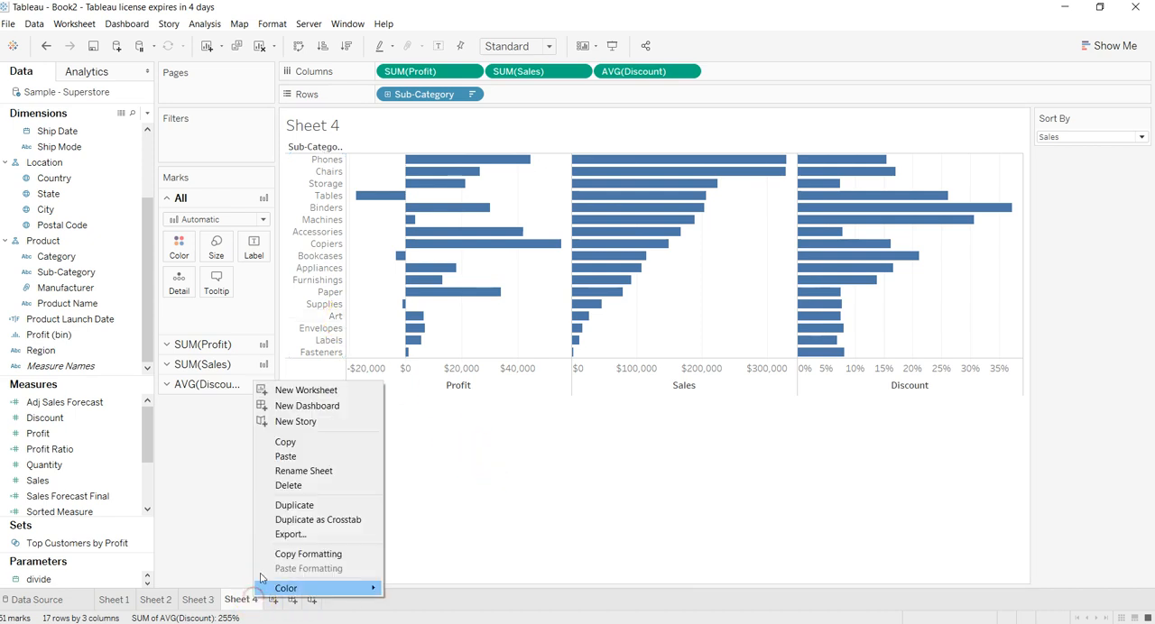
{"action": "mouse_move", "coordinate": [294, 504]}
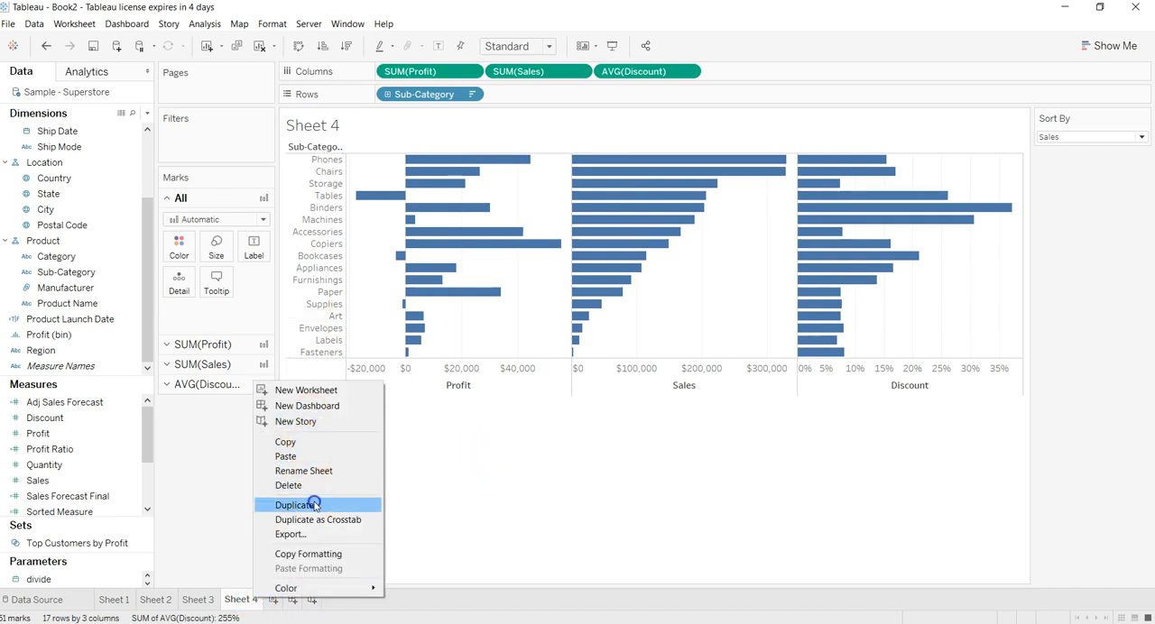
{"action": "left_click", "coordinate": [296, 505]}
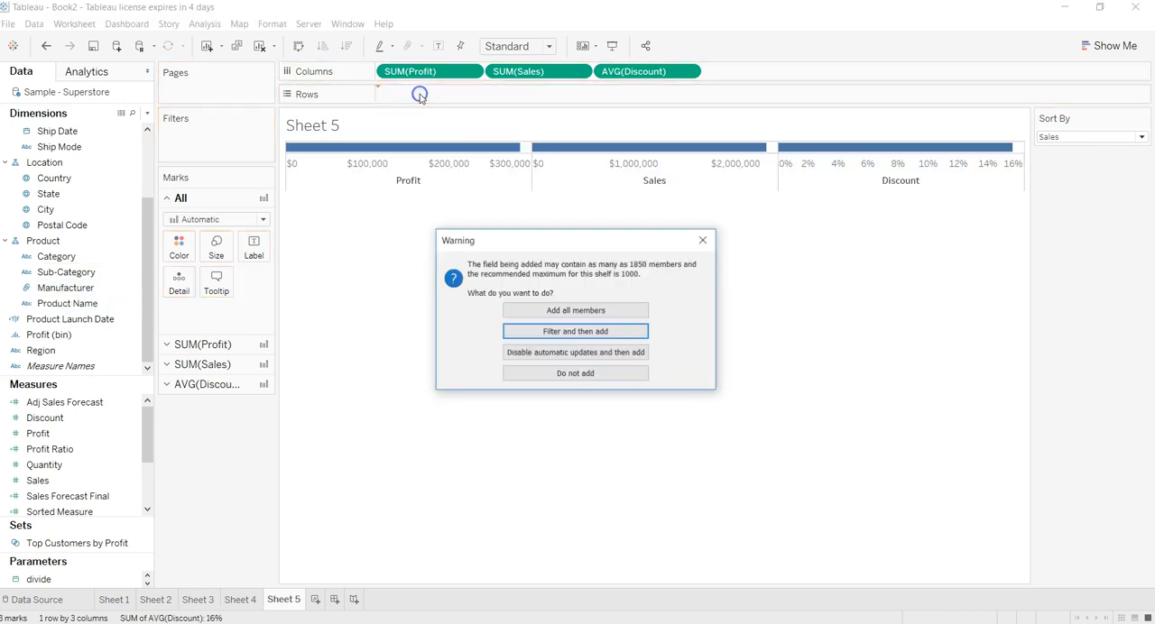
Step: Add all 1,850 Product Name members to Sheet 5 despite the warning
{"action": "left_click", "coordinate": [574, 310]}
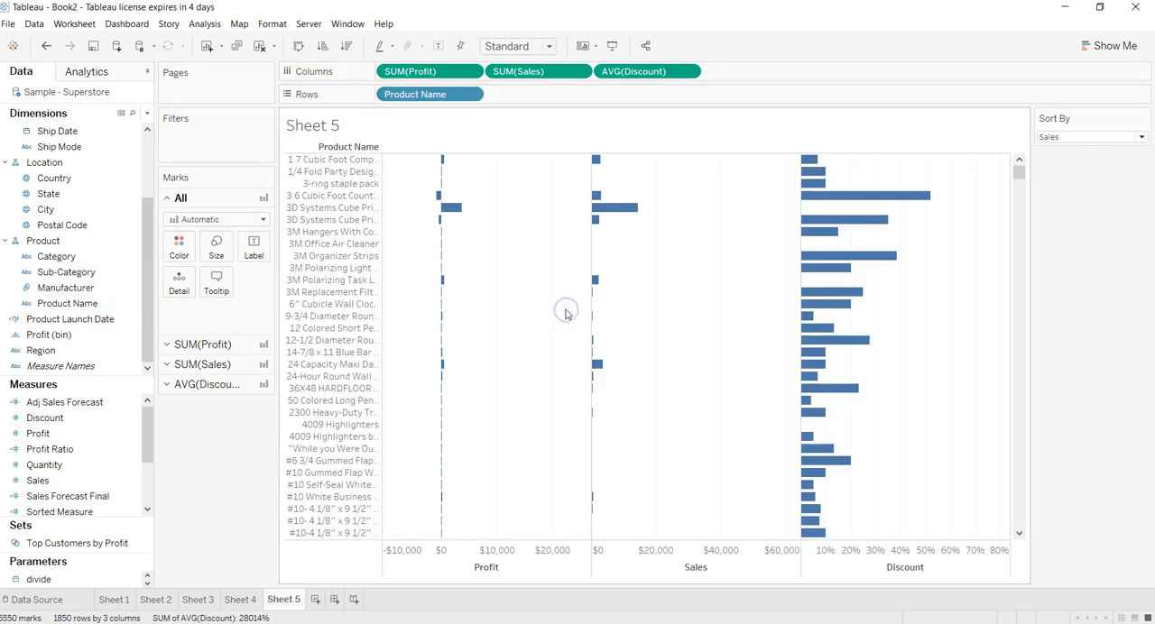
{"action": "mouse_move", "coordinate": [400, 446]}
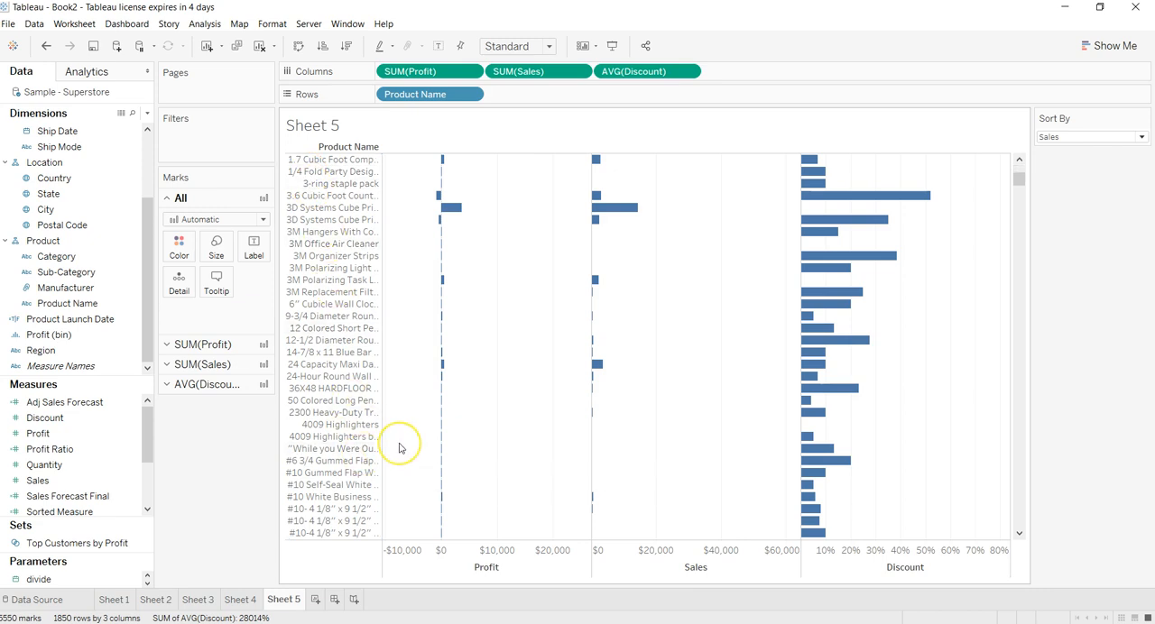
{"action": "scroll", "scroll_direction": "down", "scroll_amount": 3}
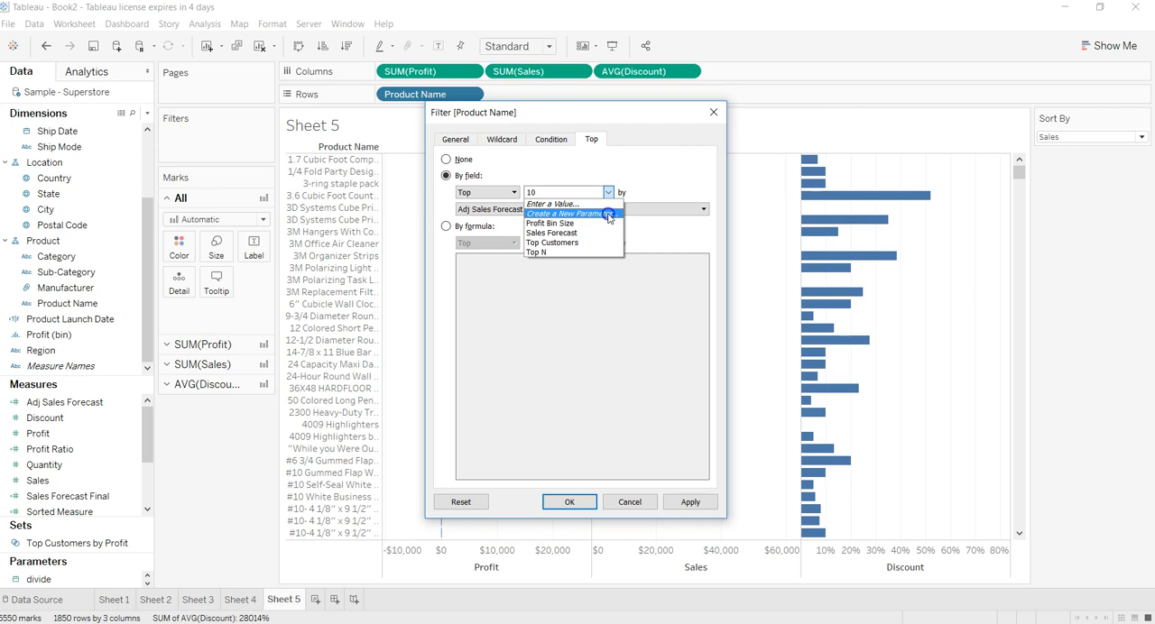
Step: Define a Top N parameter with a 10–100 range and step size 10
{"action": "left_click", "coordinate": [566, 213]}
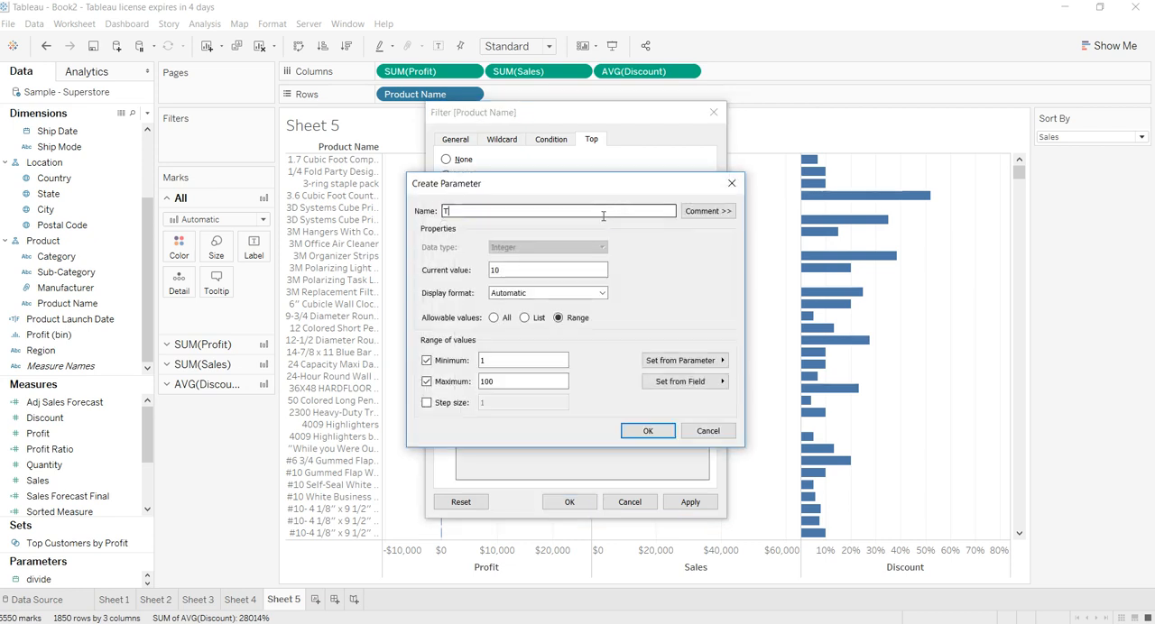
{"action": "type", "text": "Top"}
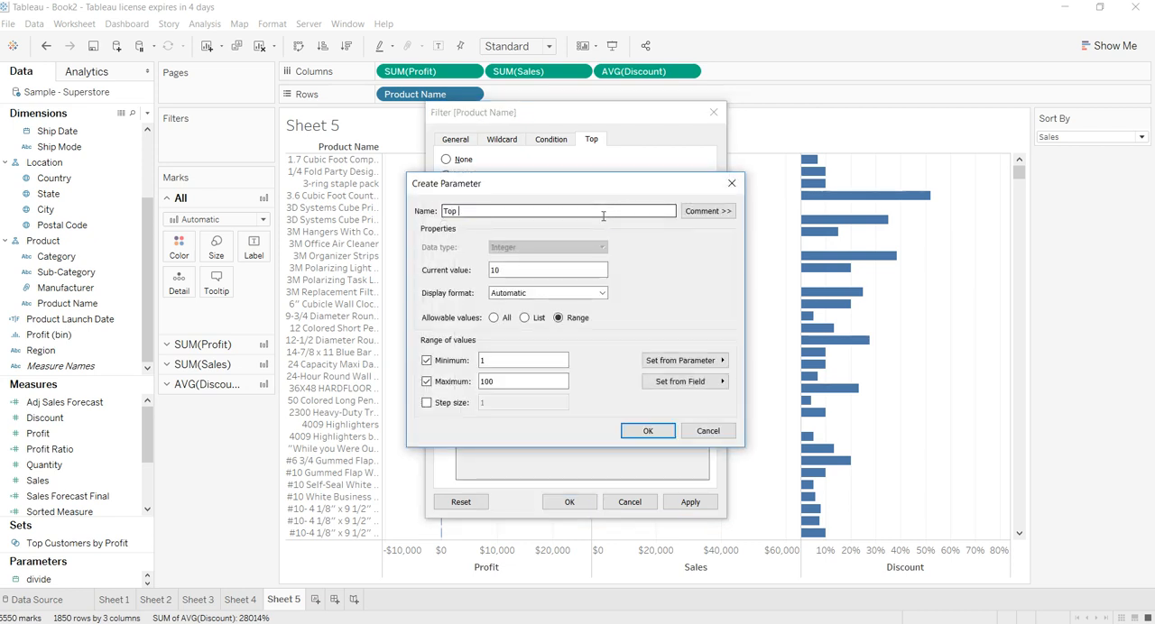
{"action": "type", "text": "N"}
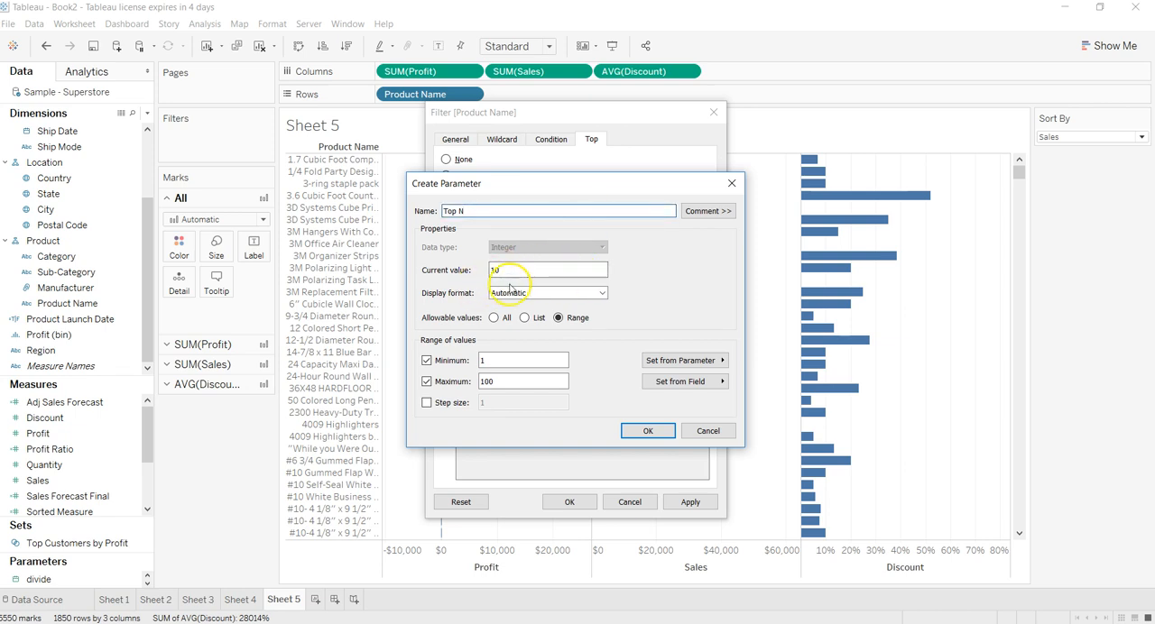
{"action": "left_click", "coordinate": [524, 318]}
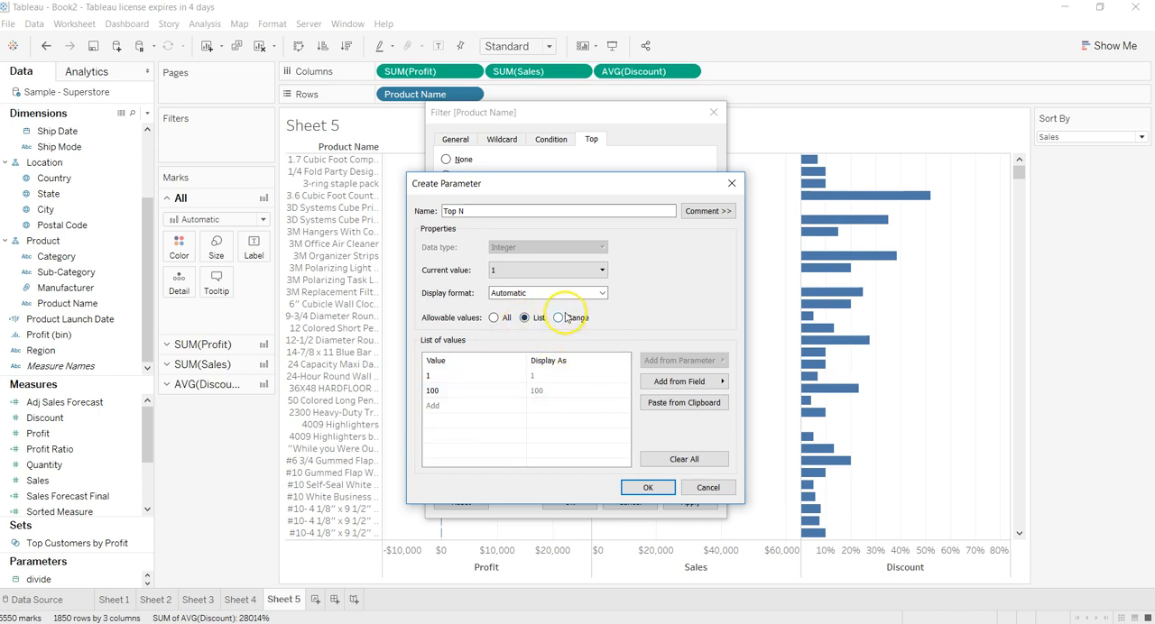
{"action": "left_click", "coordinate": [558, 317]}
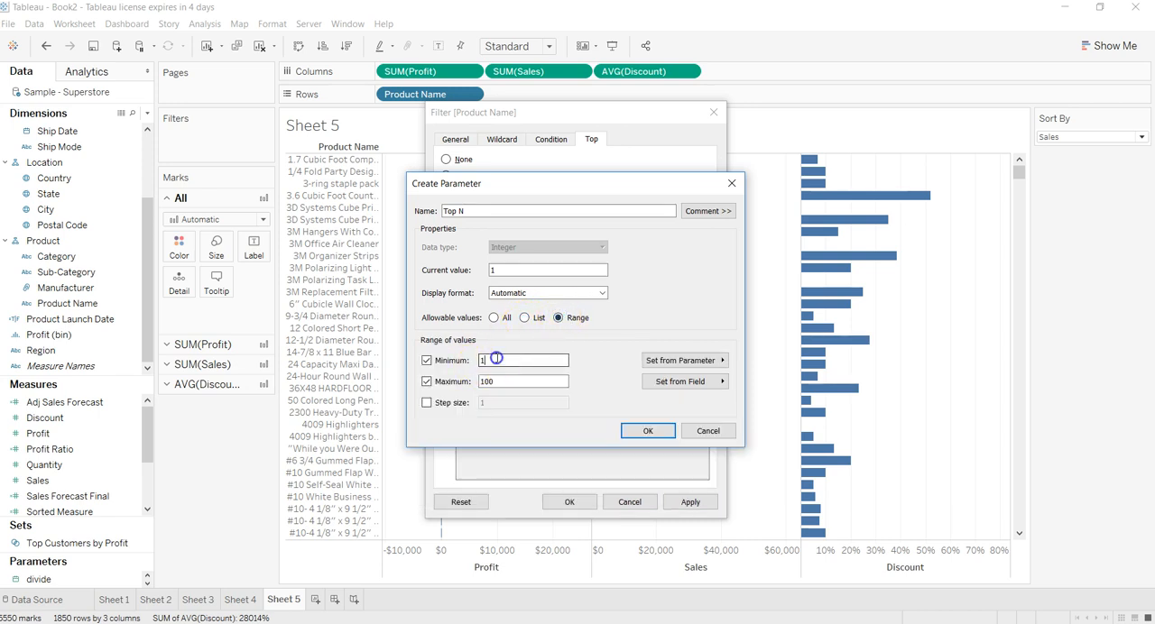
{"action": "type", "text": "0"}
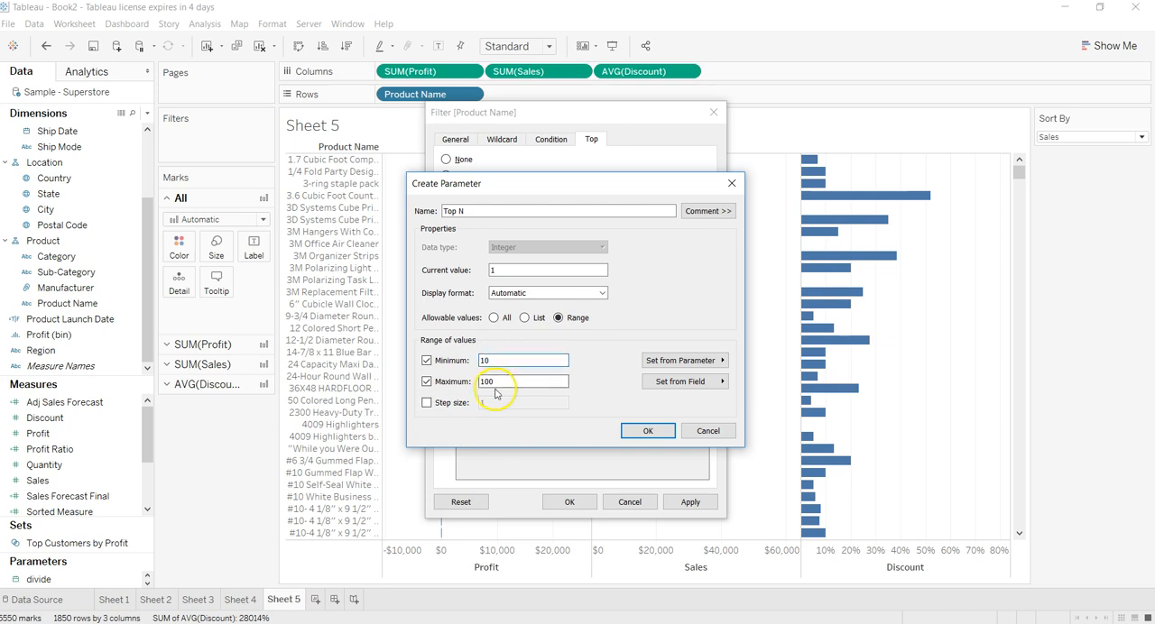
{"action": "left_click", "coordinate": [426, 404]}
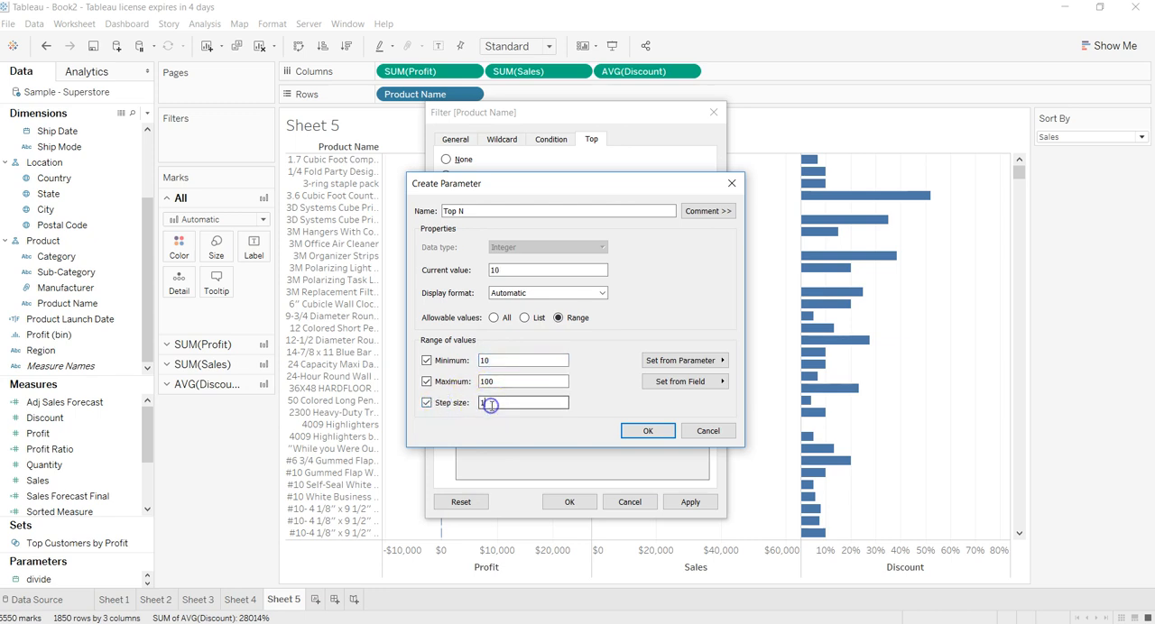
{"action": "type", "text": "10"}
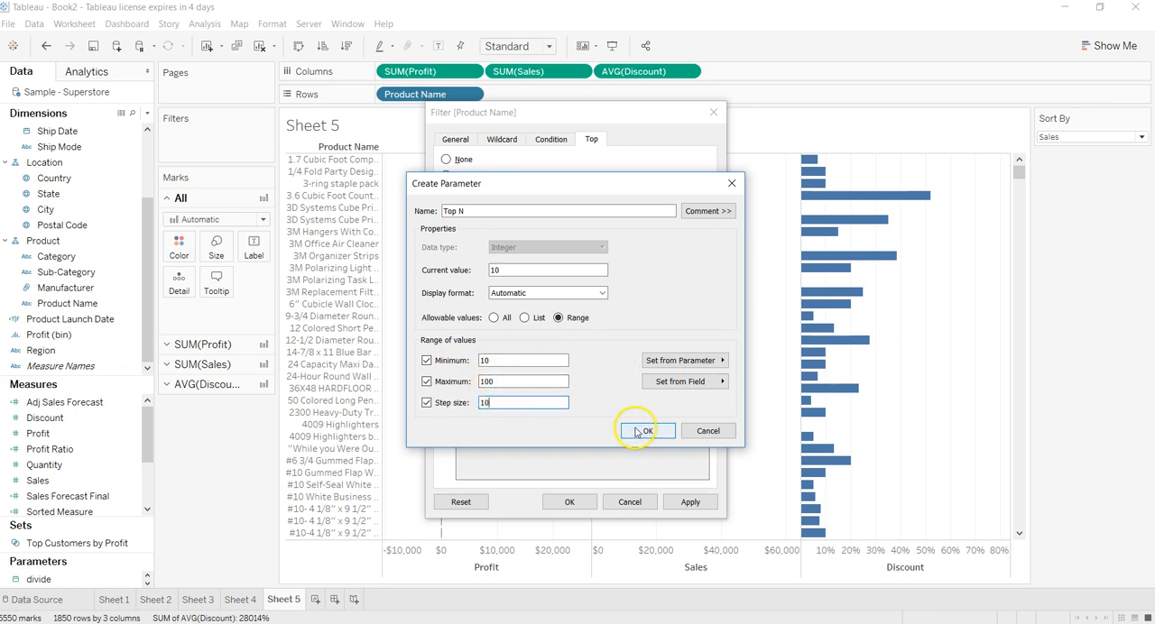
{"action": "left_click", "coordinate": [646, 430]}
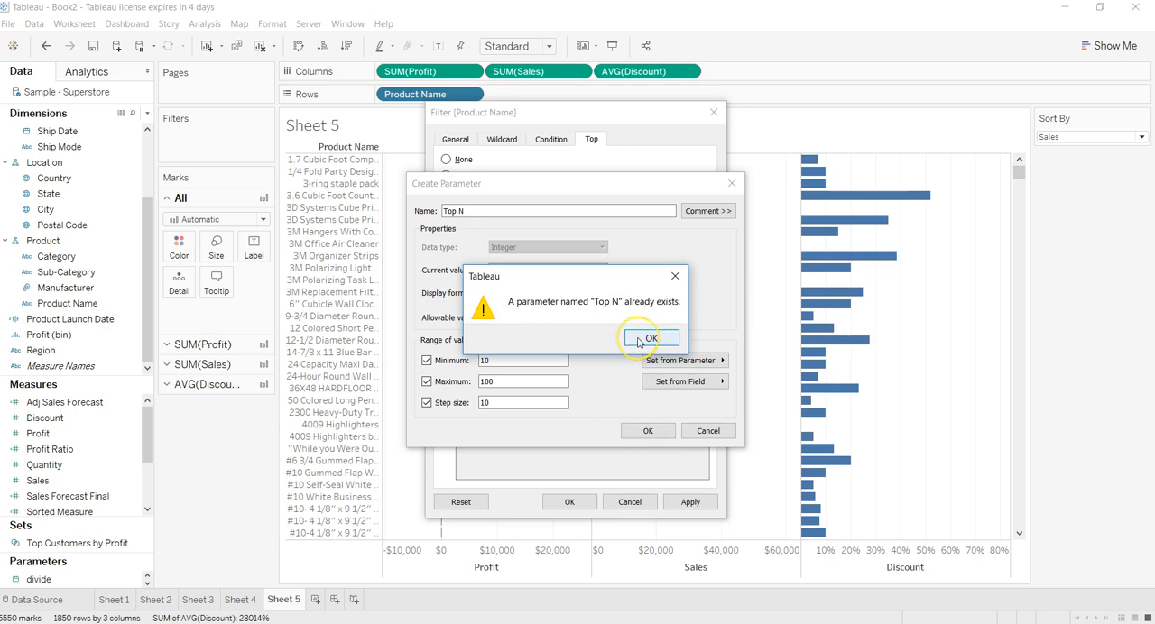
Step: Resolve the duplicate-name warning by renaming the parameter to Top N2 and confirming
{"action": "left_click", "coordinate": [651, 337]}
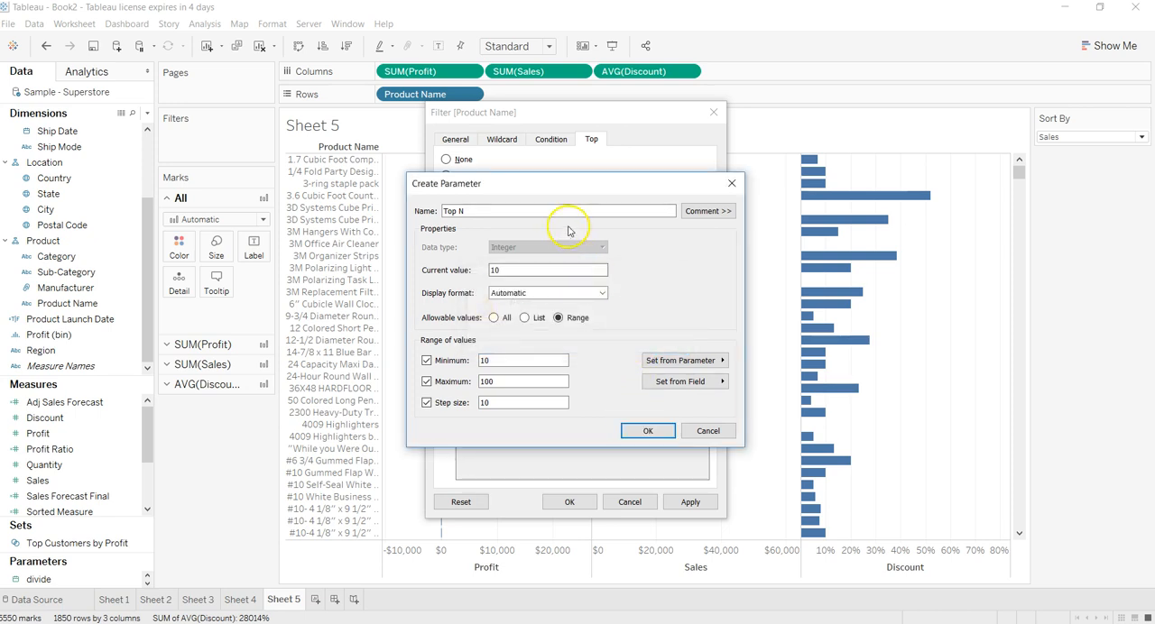
{"action": "left_click", "coordinate": [559, 210]}
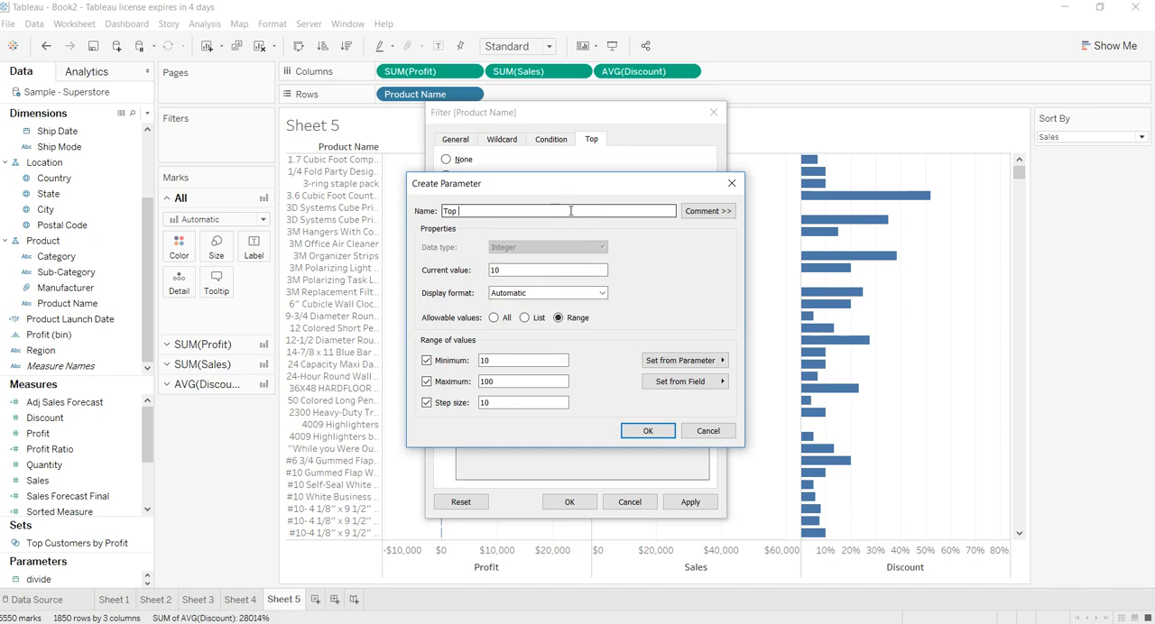
{"action": "type", "text": "N2"}
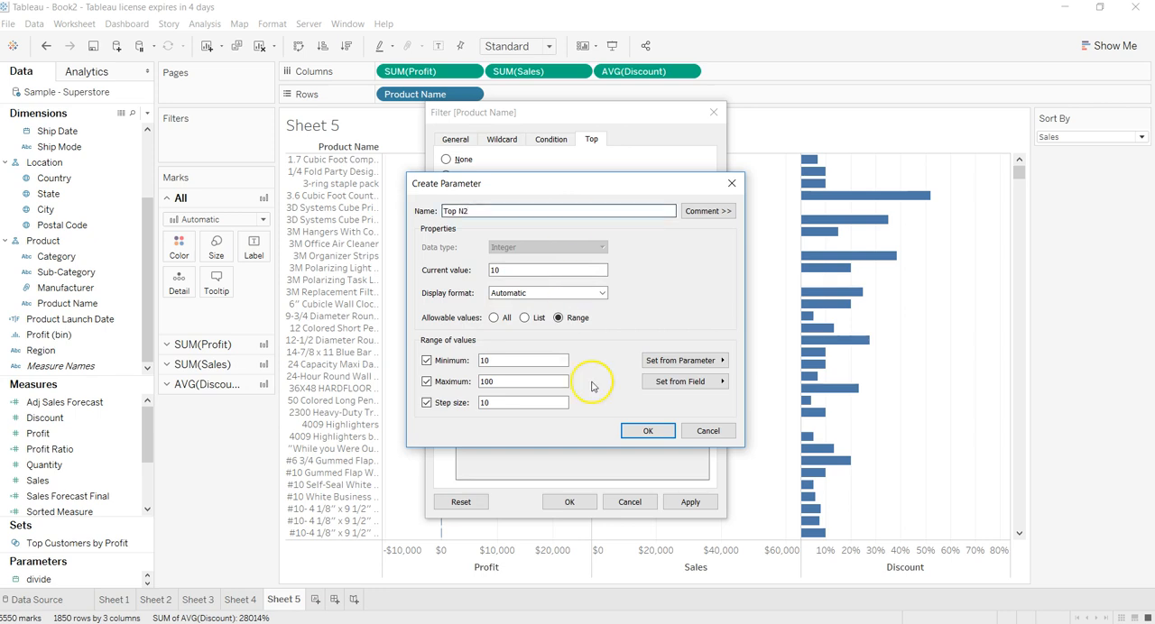
{"action": "left_click", "coordinate": [647, 430]}
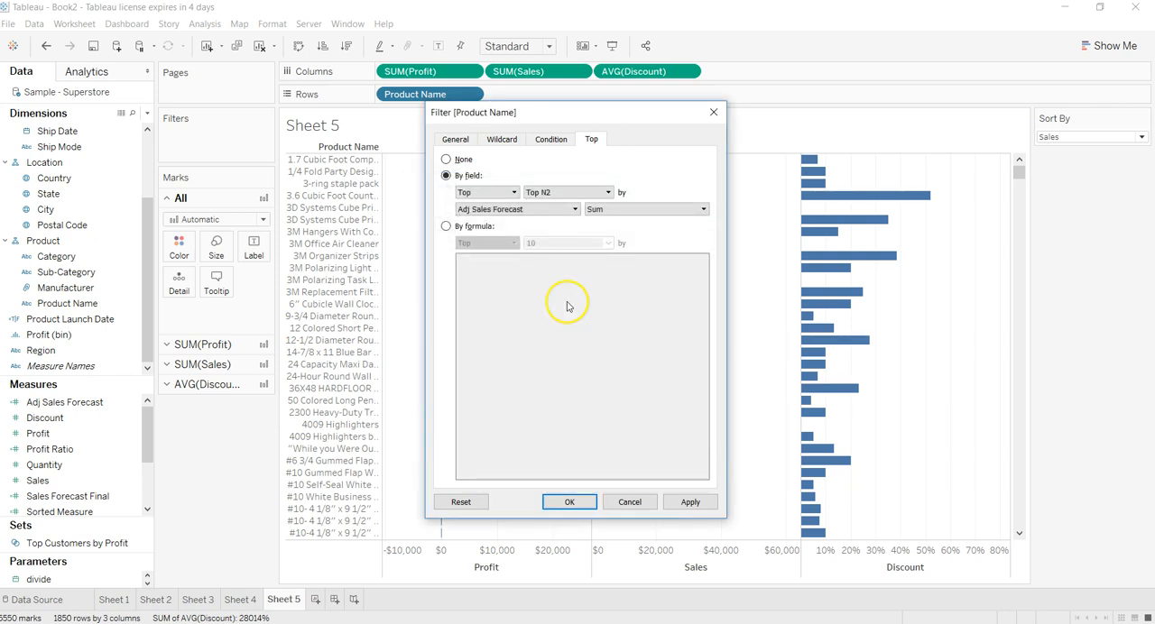
{"action": "mouse_move", "coordinate": [503, 238]}
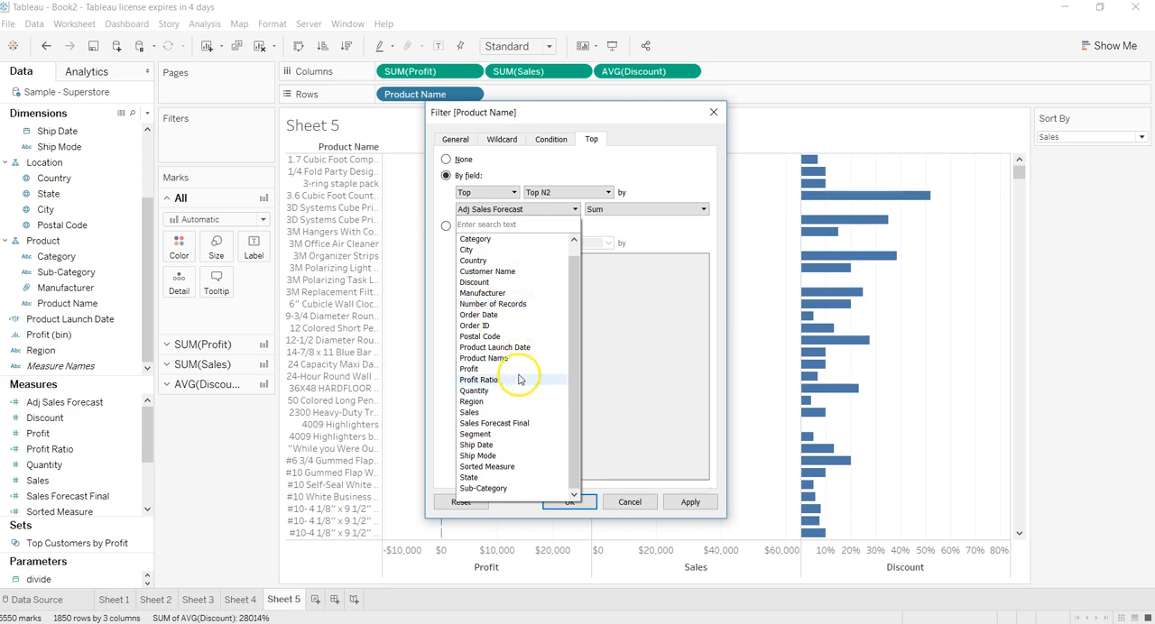
{"action": "mouse_move", "coordinate": [512, 474]}
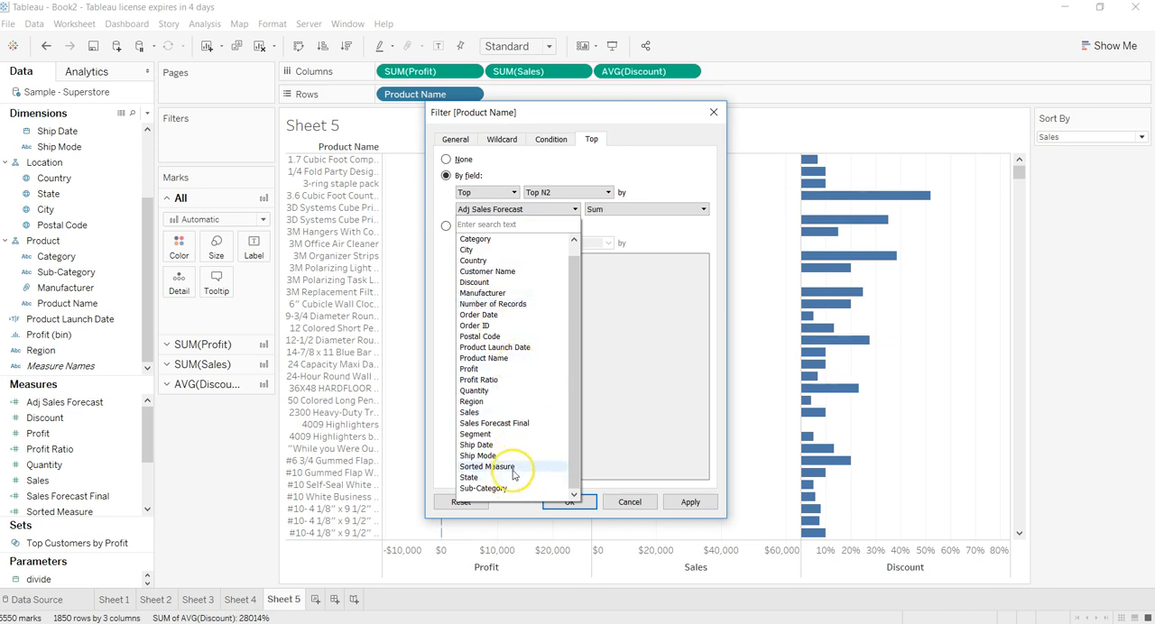
Step: Choose Sorted Measure as the field ranking the top Product Name filter
{"action": "left_click", "coordinate": [487, 466]}
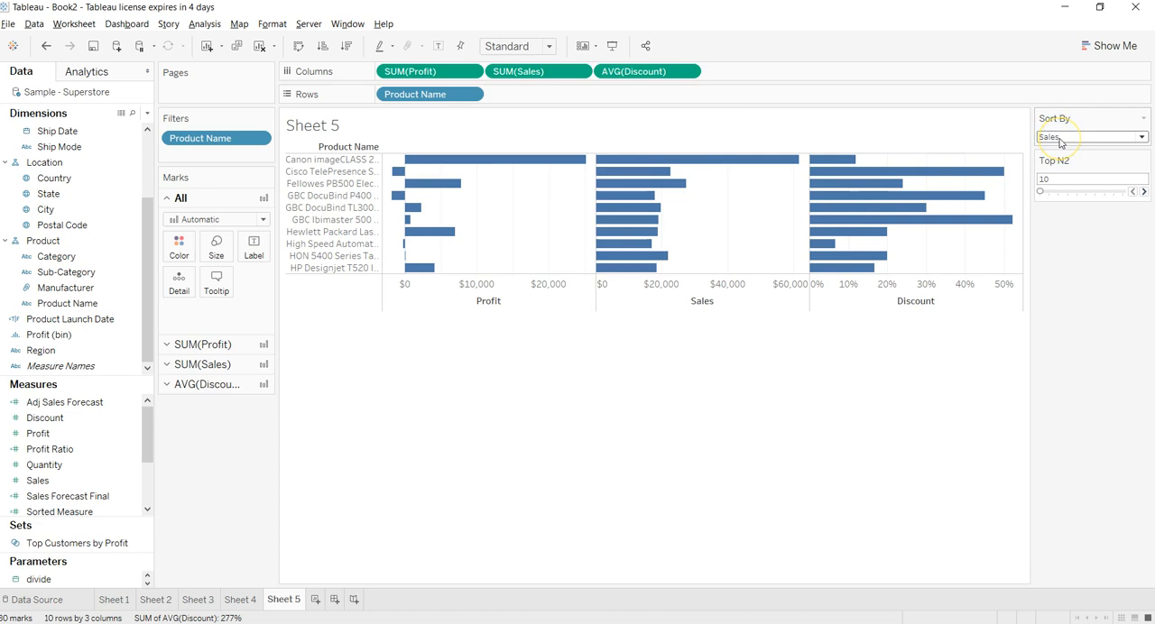
{"action": "mouse_move", "coordinate": [837, 244]}
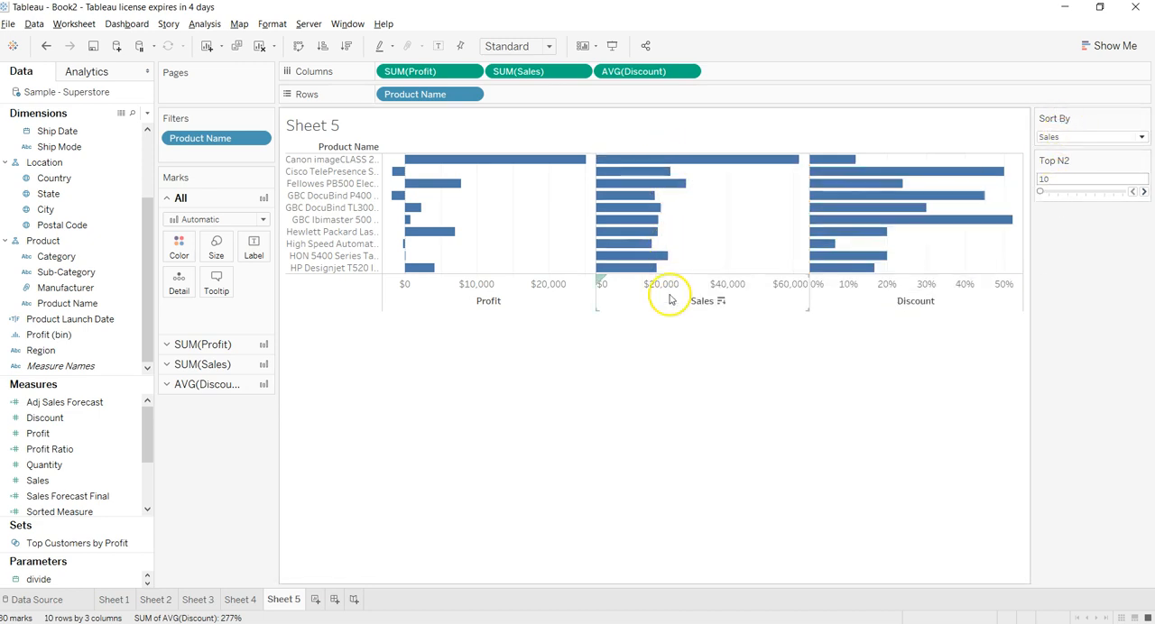
{"action": "mouse_move", "coordinate": [442, 239]}
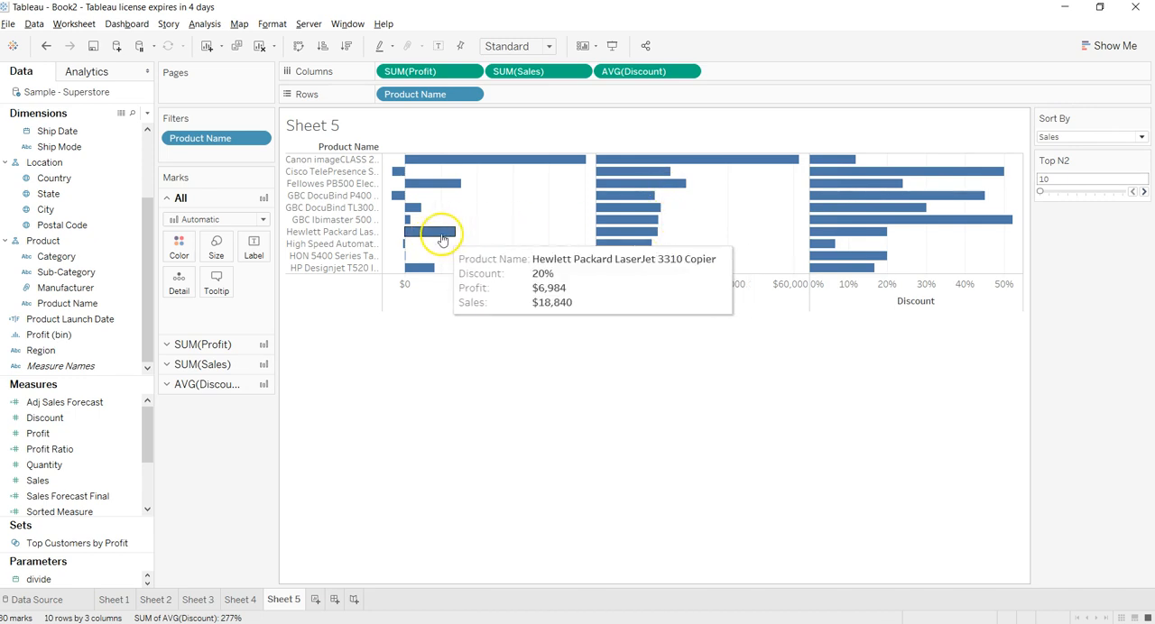
{"action": "mouse_move", "coordinate": [909, 316]}
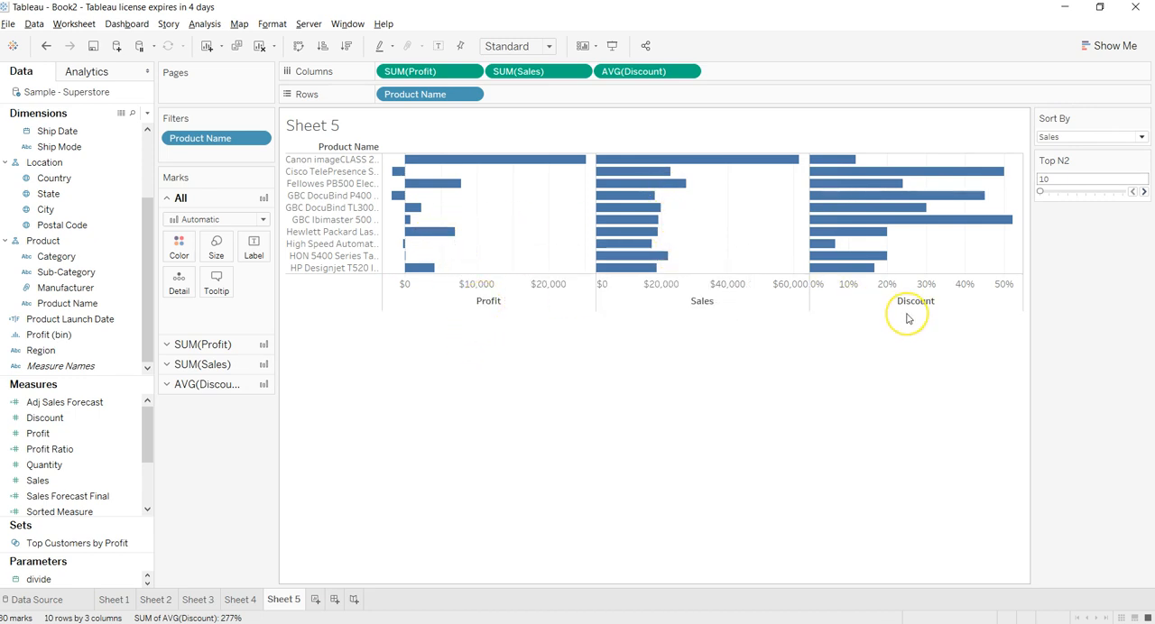
{"action": "mouse_move", "coordinate": [642, 254]}
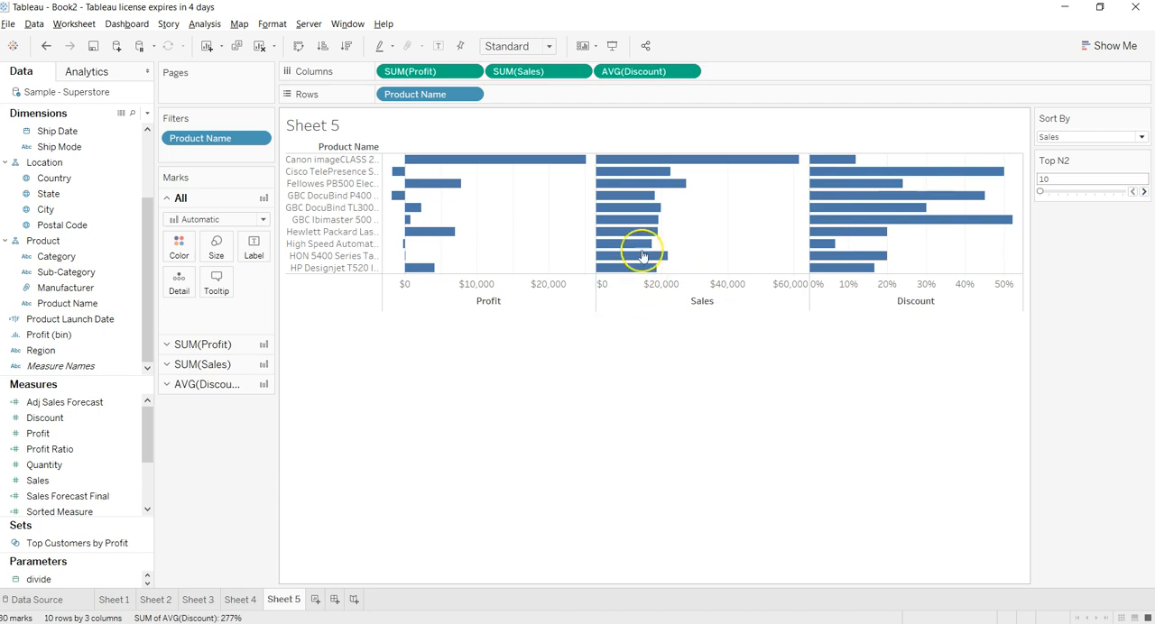
{"action": "mouse_move", "coordinate": [455, 199]}
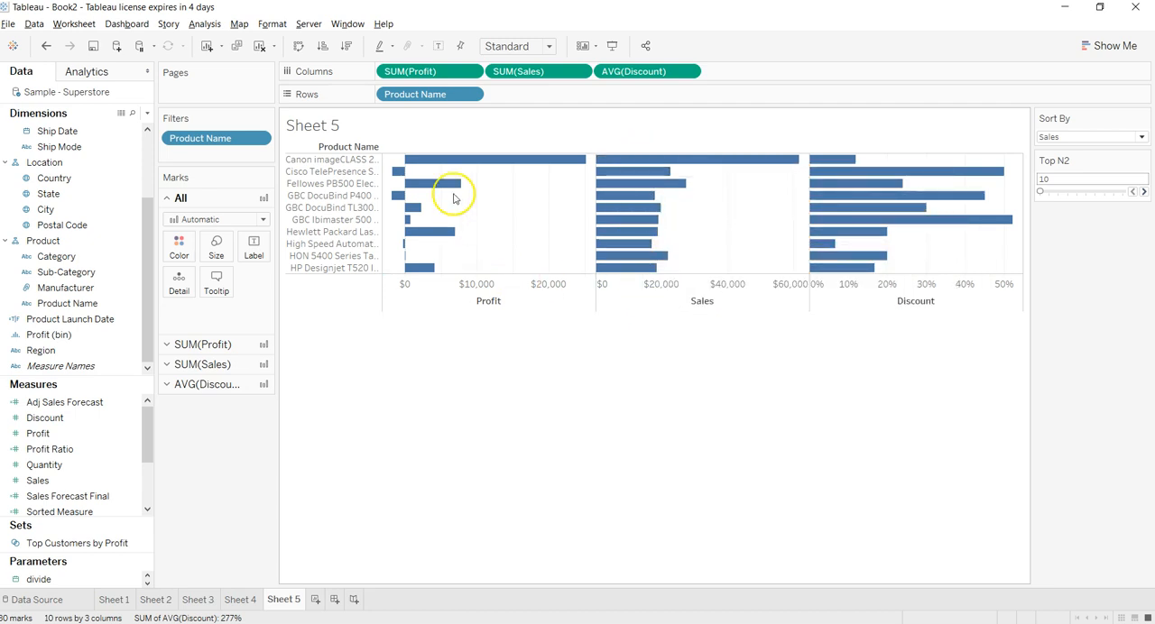
{"action": "mouse_move", "coordinate": [785, 352]}
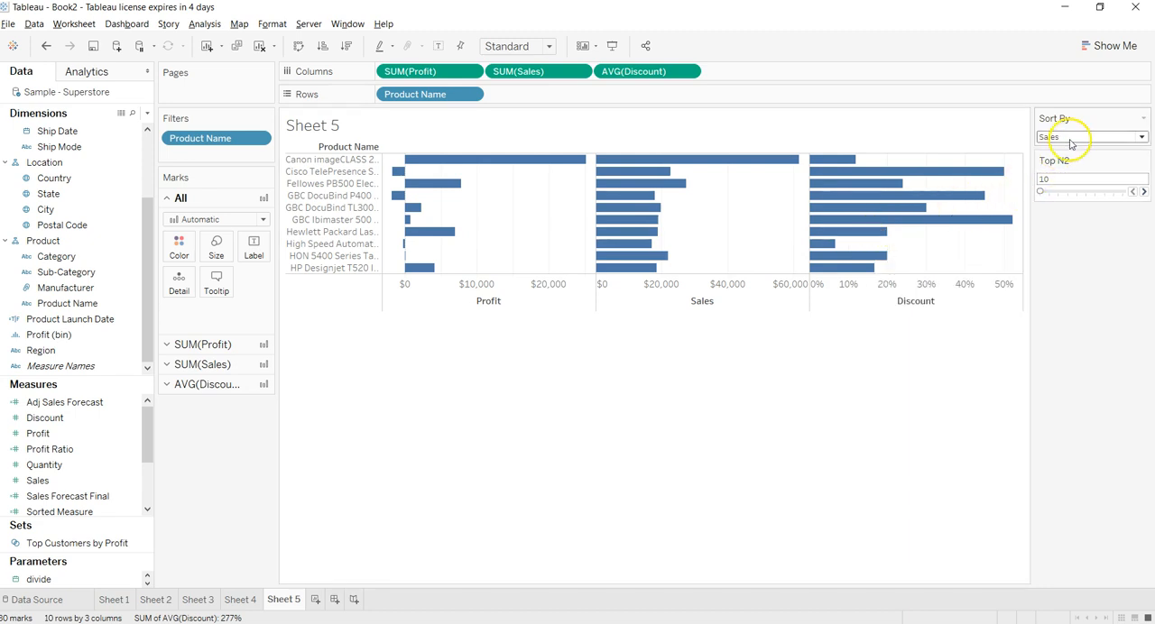
Step: Set the Sort By parameter control to Profit
{"action": "left_click", "coordinate": [1091, 136]}
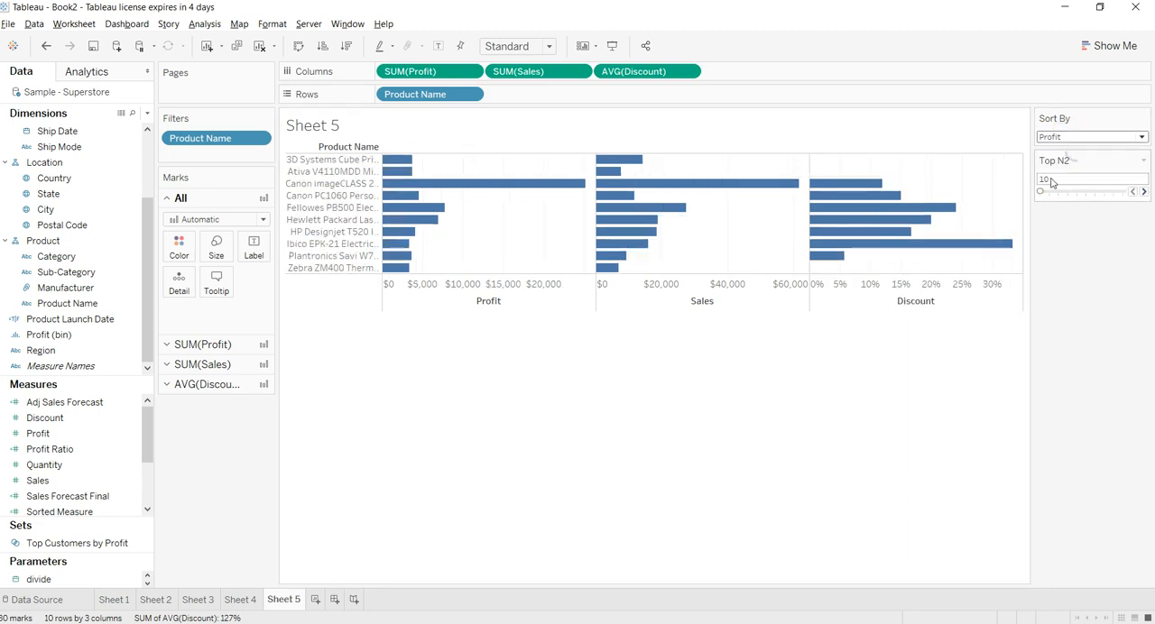
{"action": "mouse_move", "coordinate": [438, 198]}
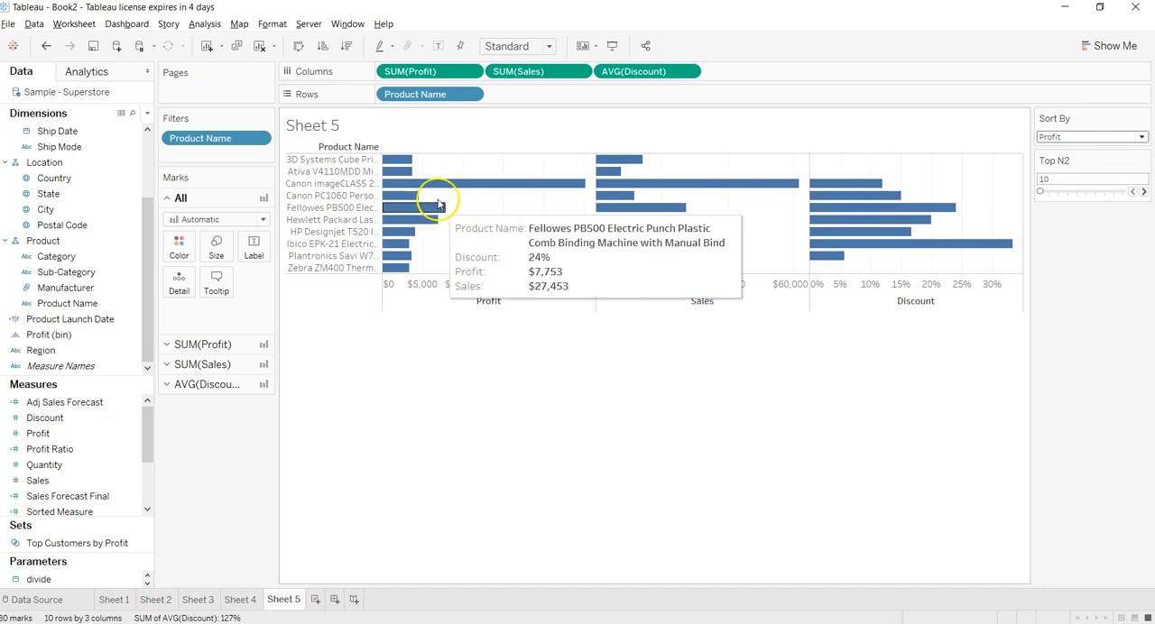
{"action": "mouse_move", "coordinate": [911, 244]}
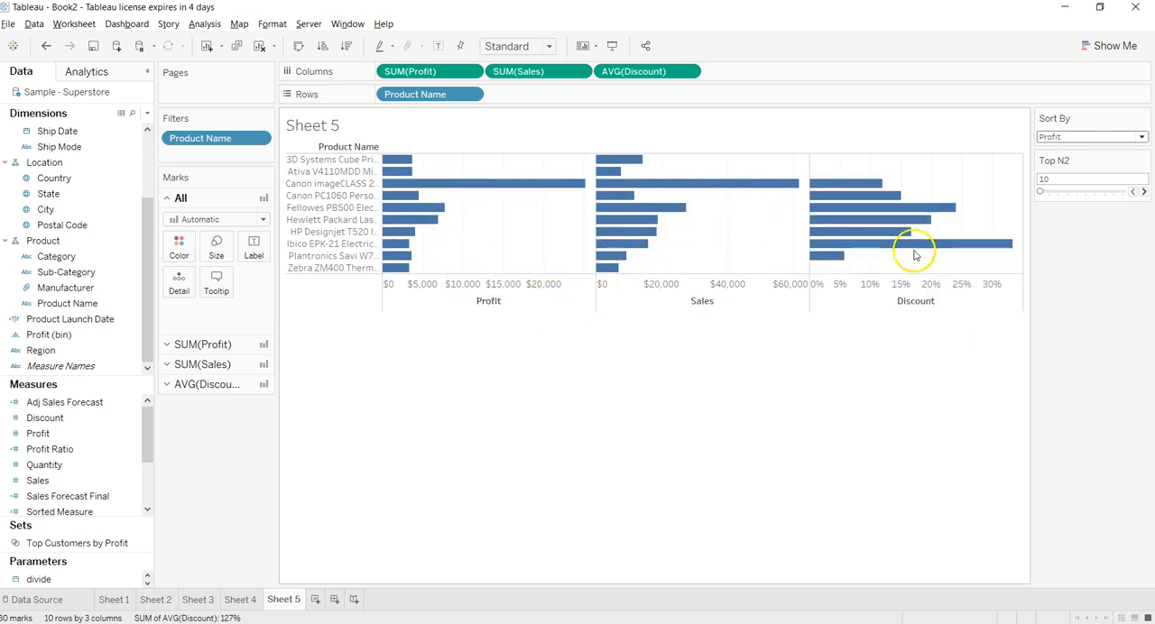
{"action": "mouse_move", "coordinate": [848, 264]}
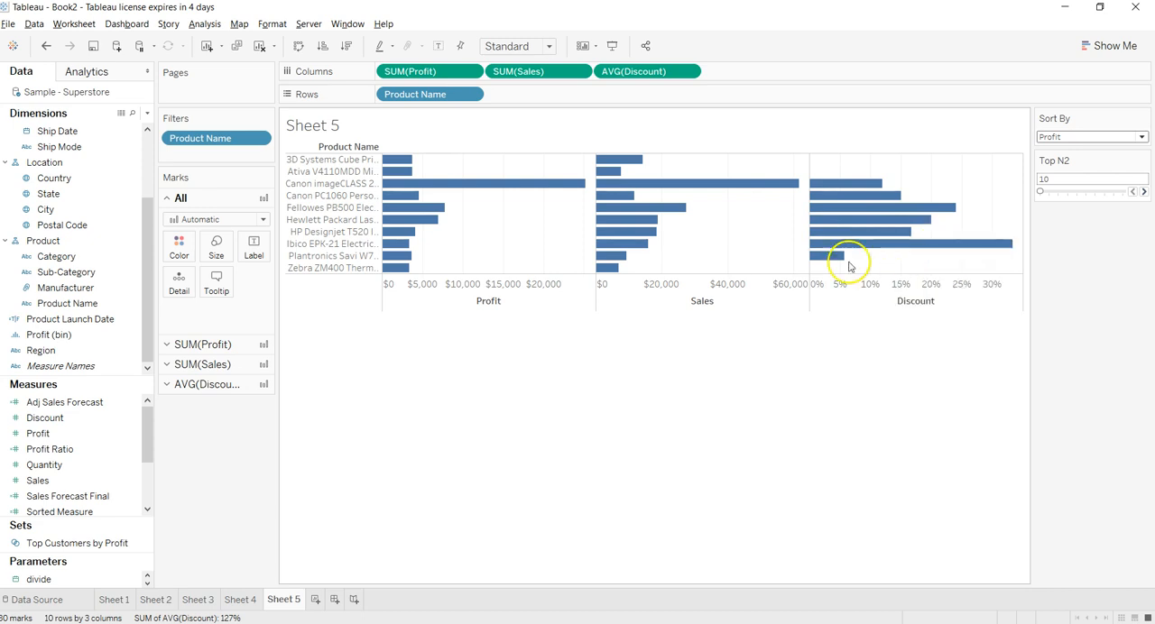
{"action": "mouse_move", "coordinate": [400, 245]}
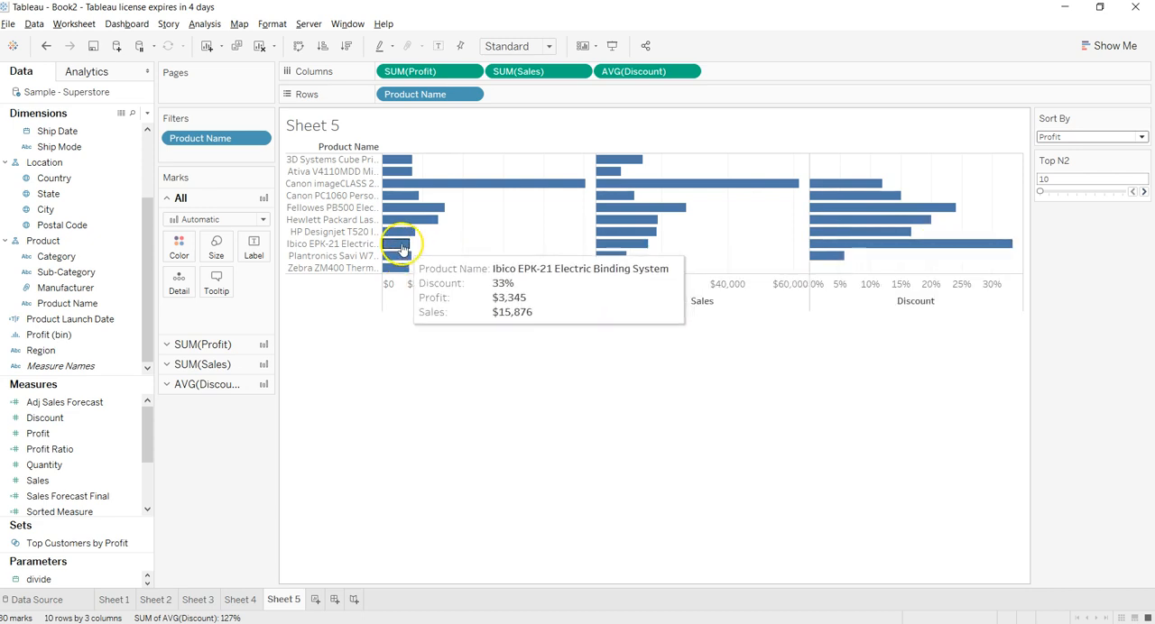
{"action": "mouse_move", "coordinate": [1060, 194]}
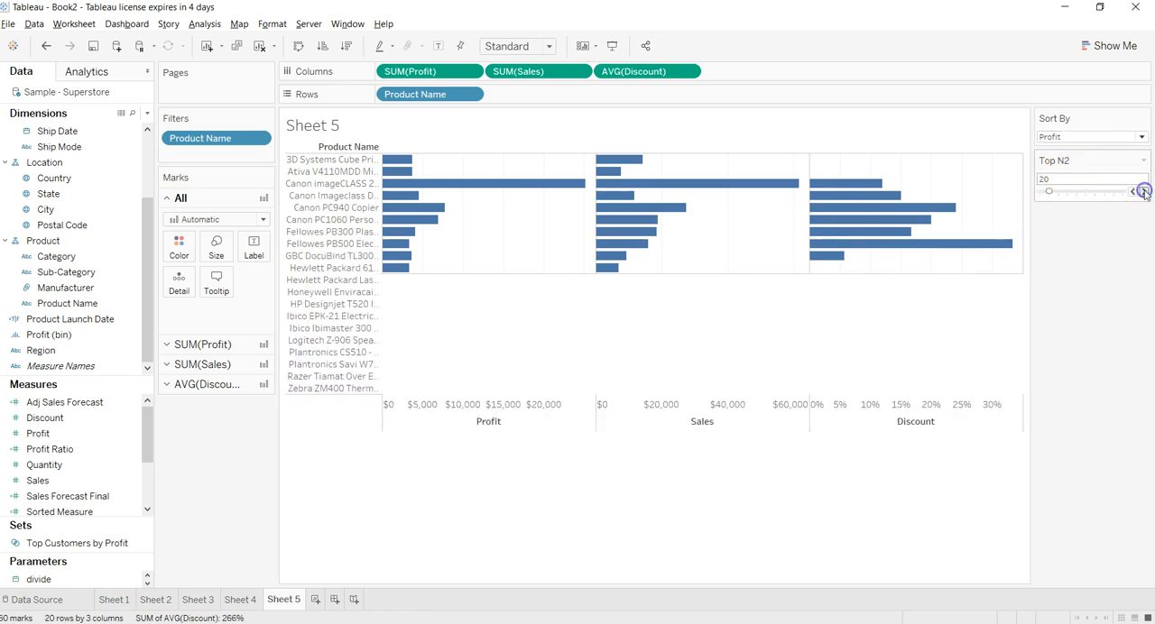
Step: Step the Top N2 slider from 10 up to 30 products
{"action": "left_click", "coordinate": [1142, 191]}
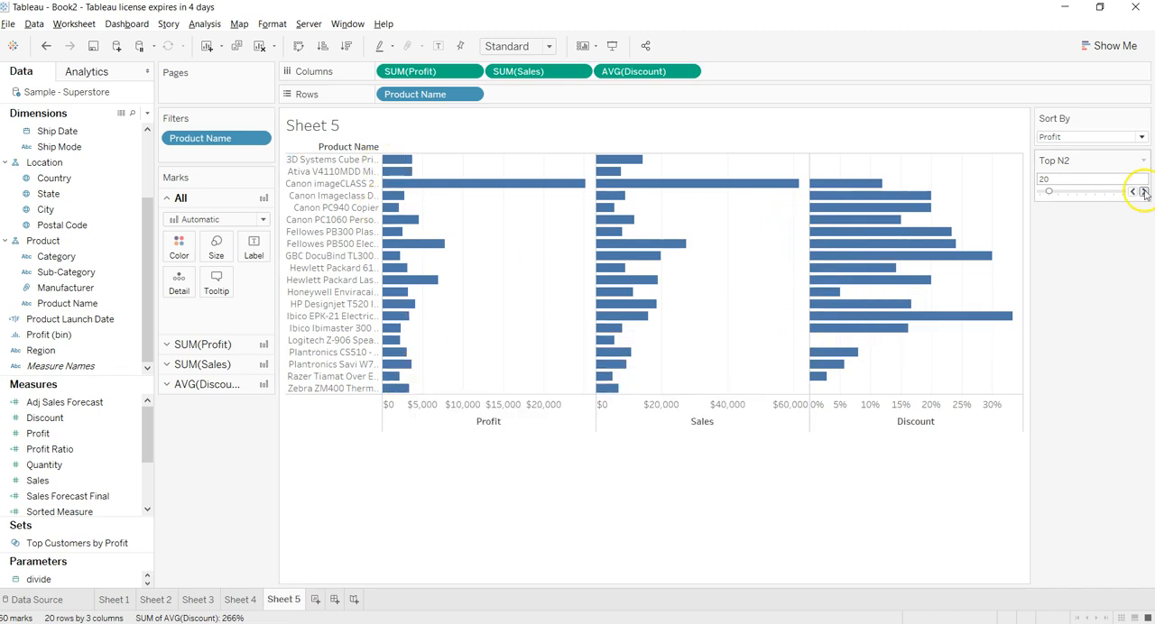
{"action": "left_click", "coordinate": [1143, 187]}
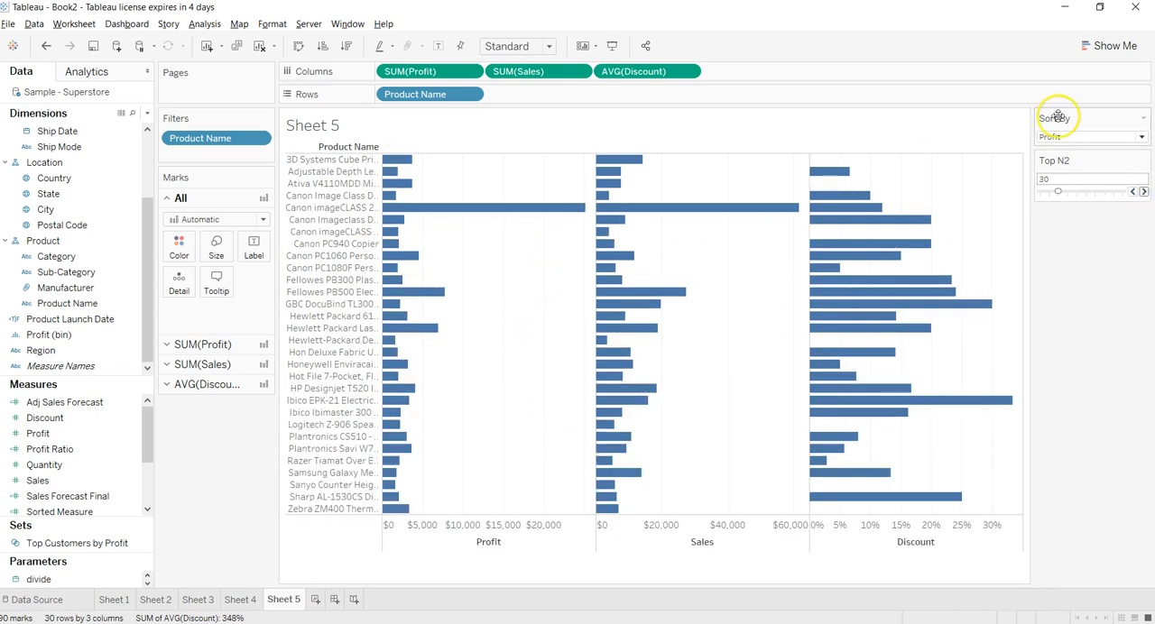
{"action": "left_click", "coordinate": [1141, 136]}
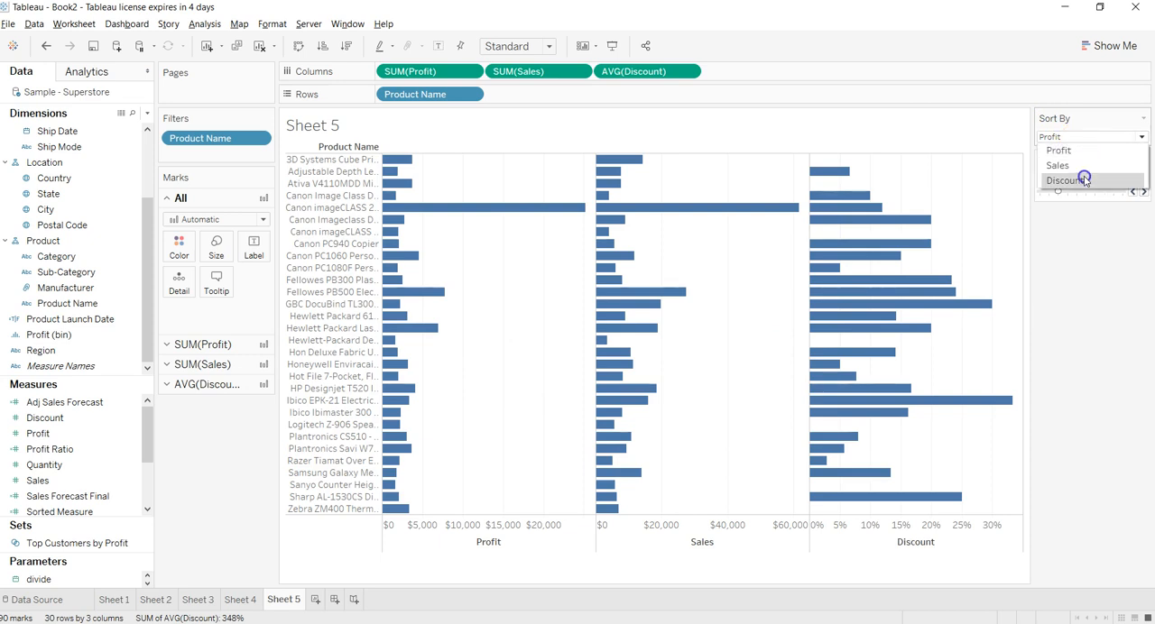
Step: Select Discount in the Sort By dropdown
{"action": "left_click", "coordinate": [1067, 179]}
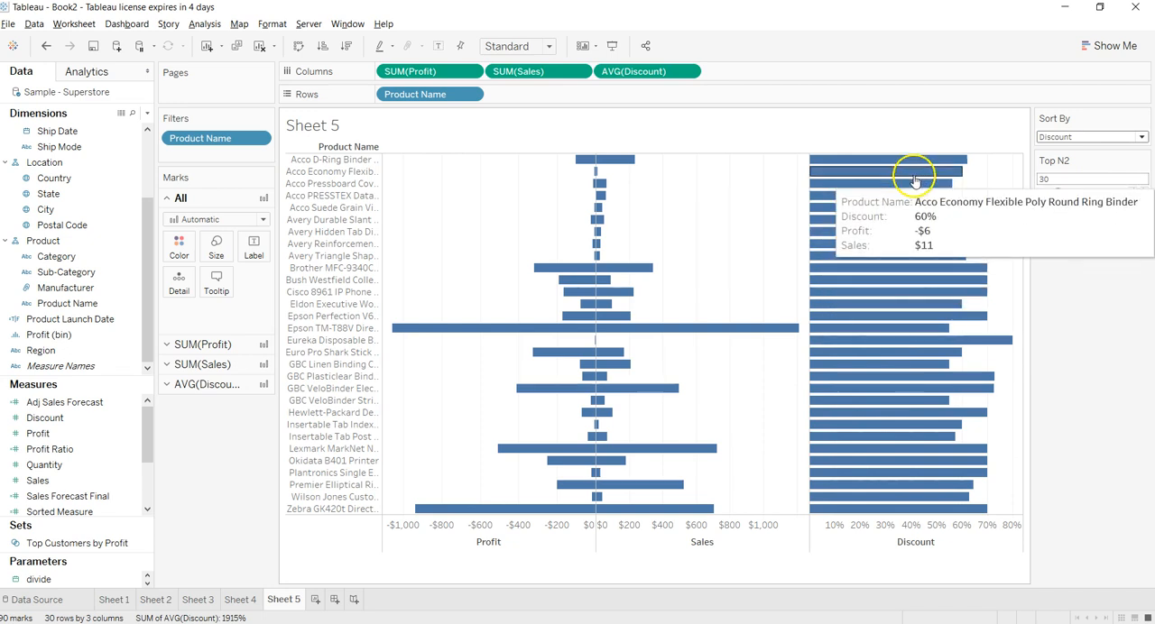
{"action": "mouse_move", "coordinate": [616, 180]}
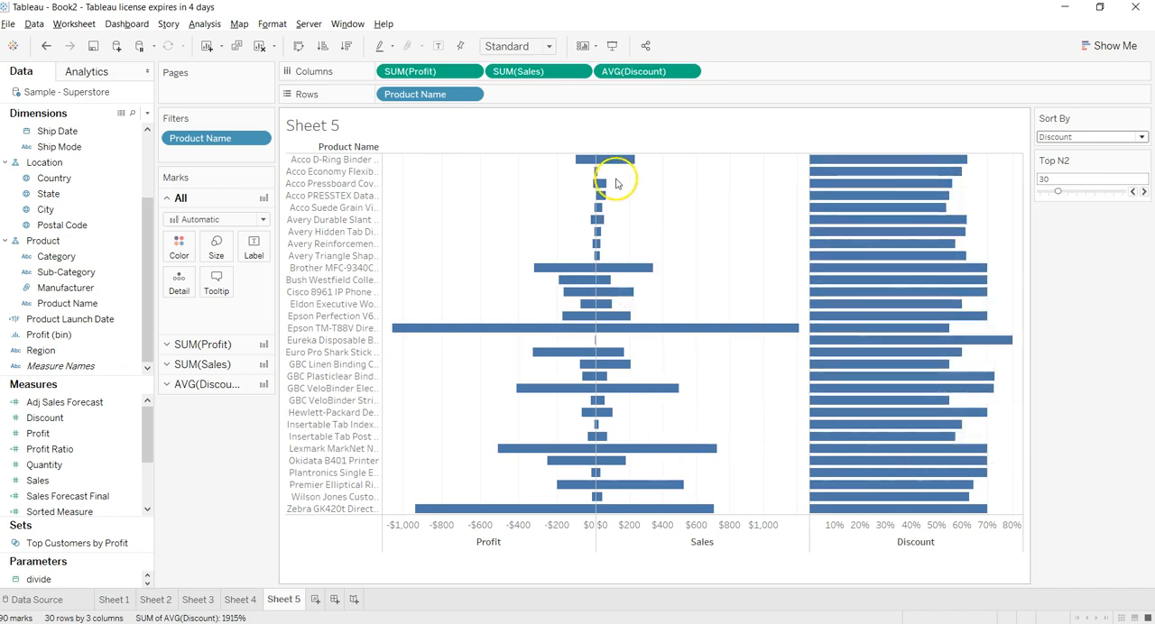
{"action": "mouse_move", "coordinate": [535, 517]}
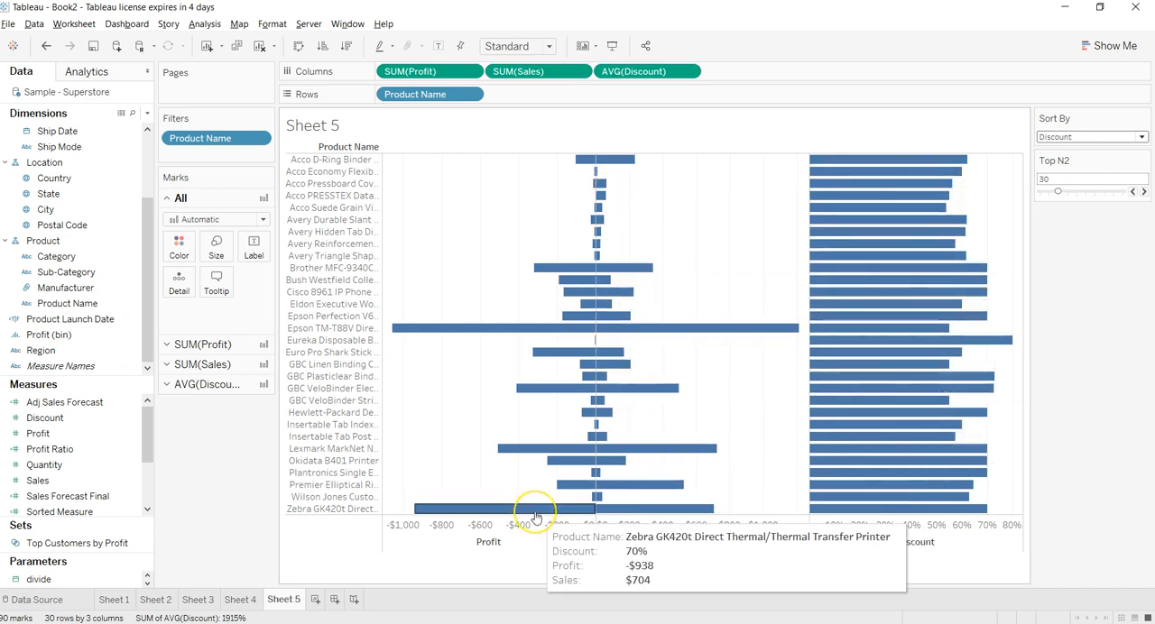
{"action": "mouse_move", "coordinate": [695, 499]}
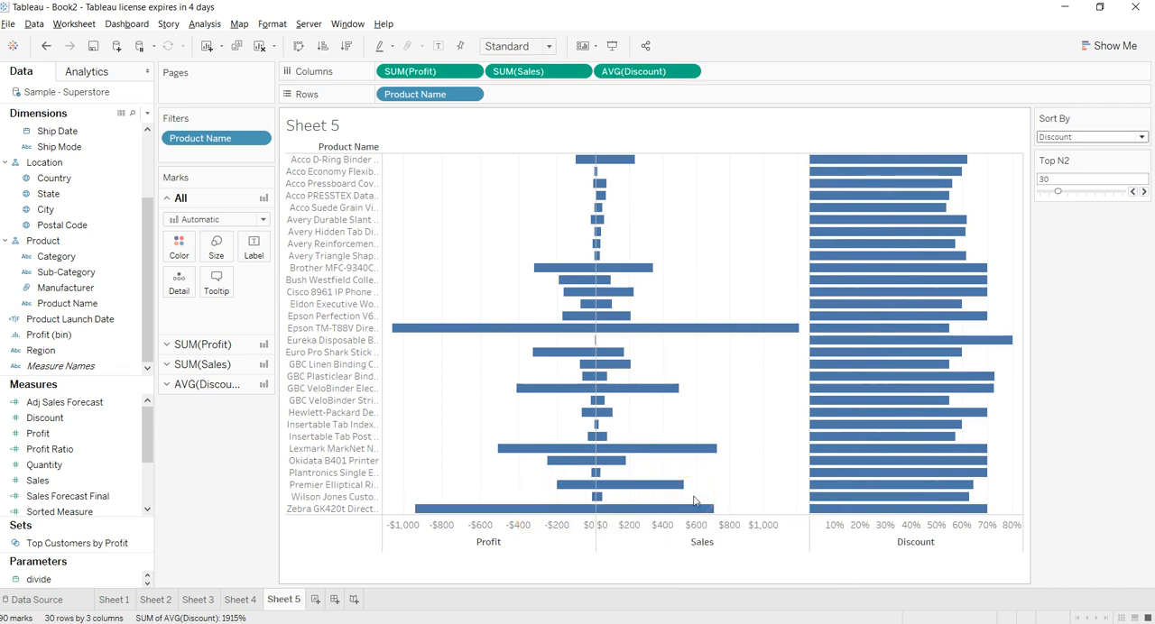
{"action": "mouse_move", "coordinate": [869, 186]}
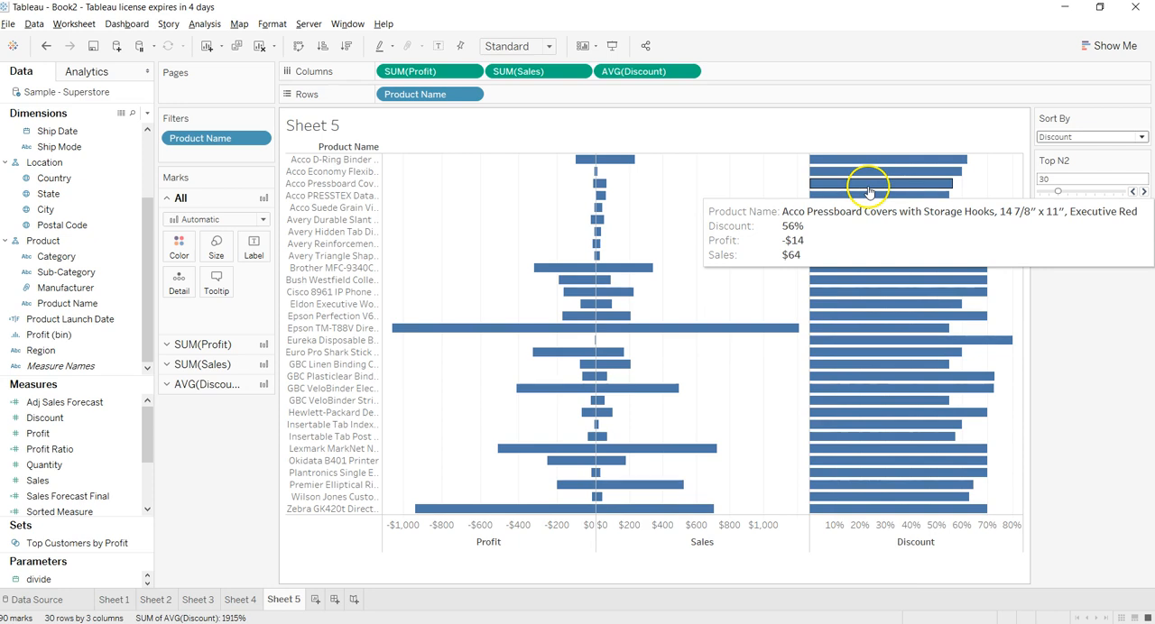
{"action": "mouse_move", "coordinate": [542, 290]}
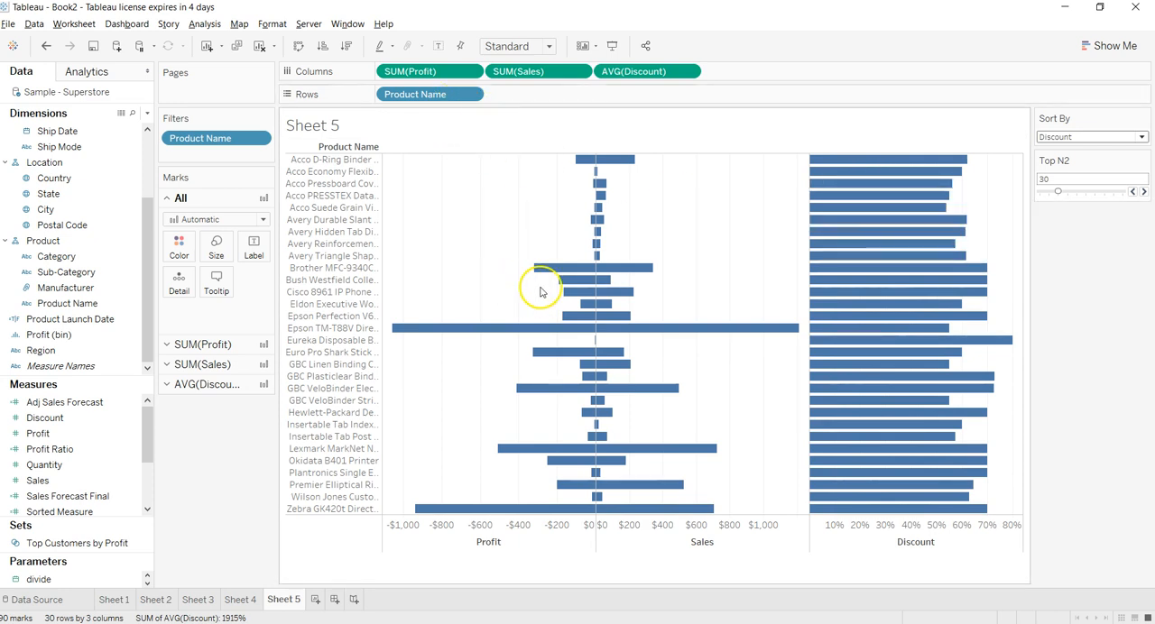
{"action": "mouse_move", "coordinate": [922, 340]}
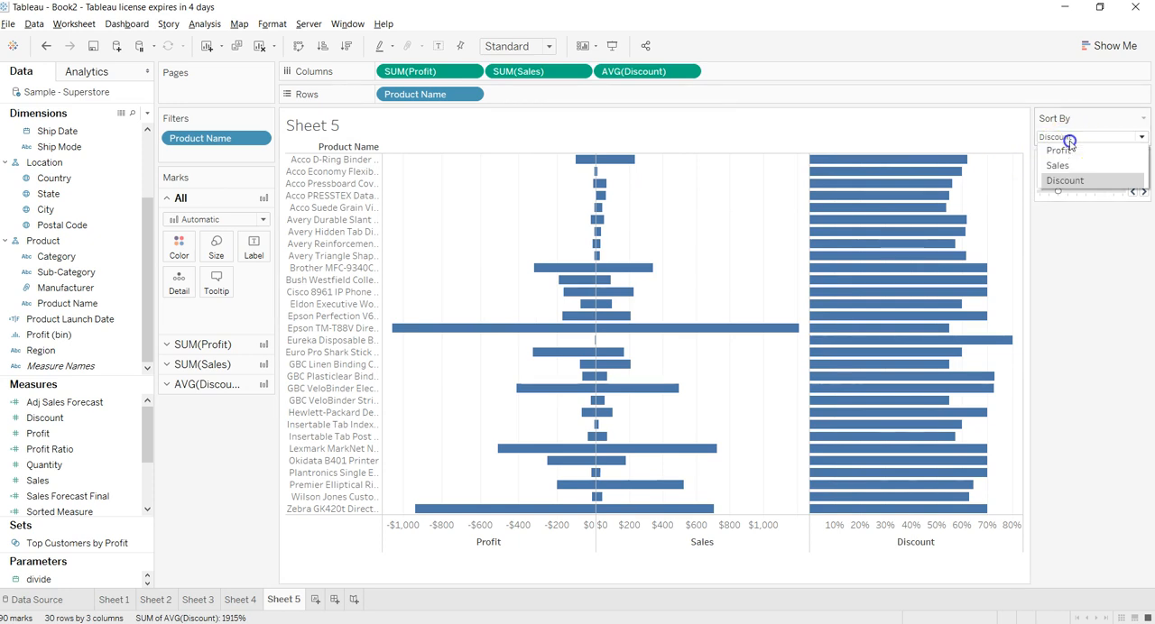
{"action": "mouse_move", "coordinate": [1083, 150]}
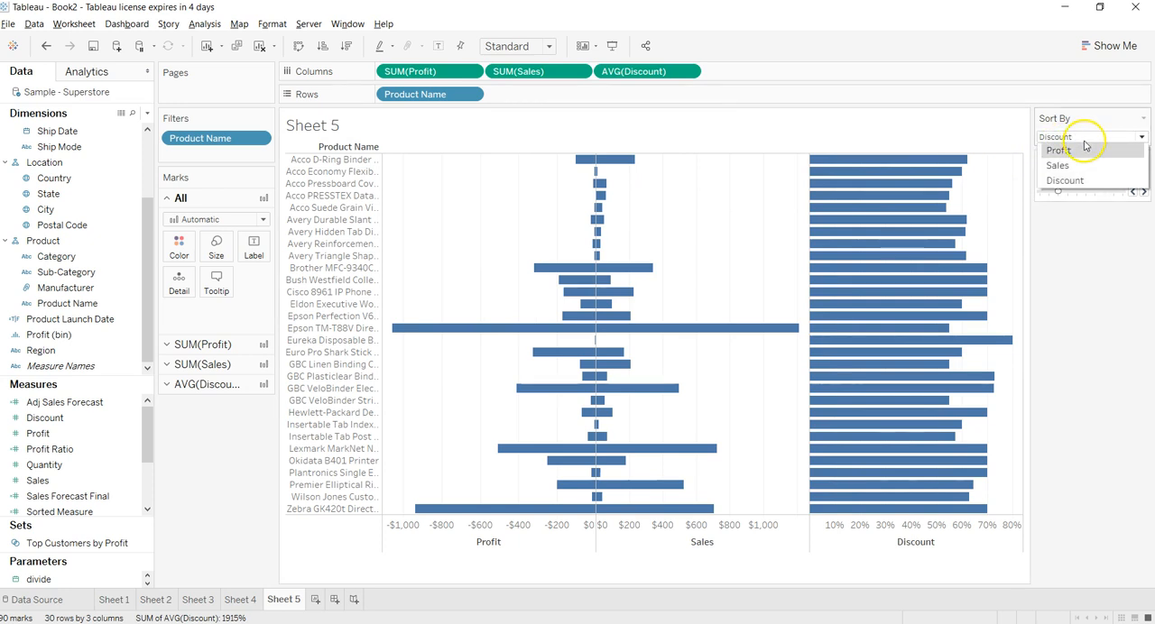